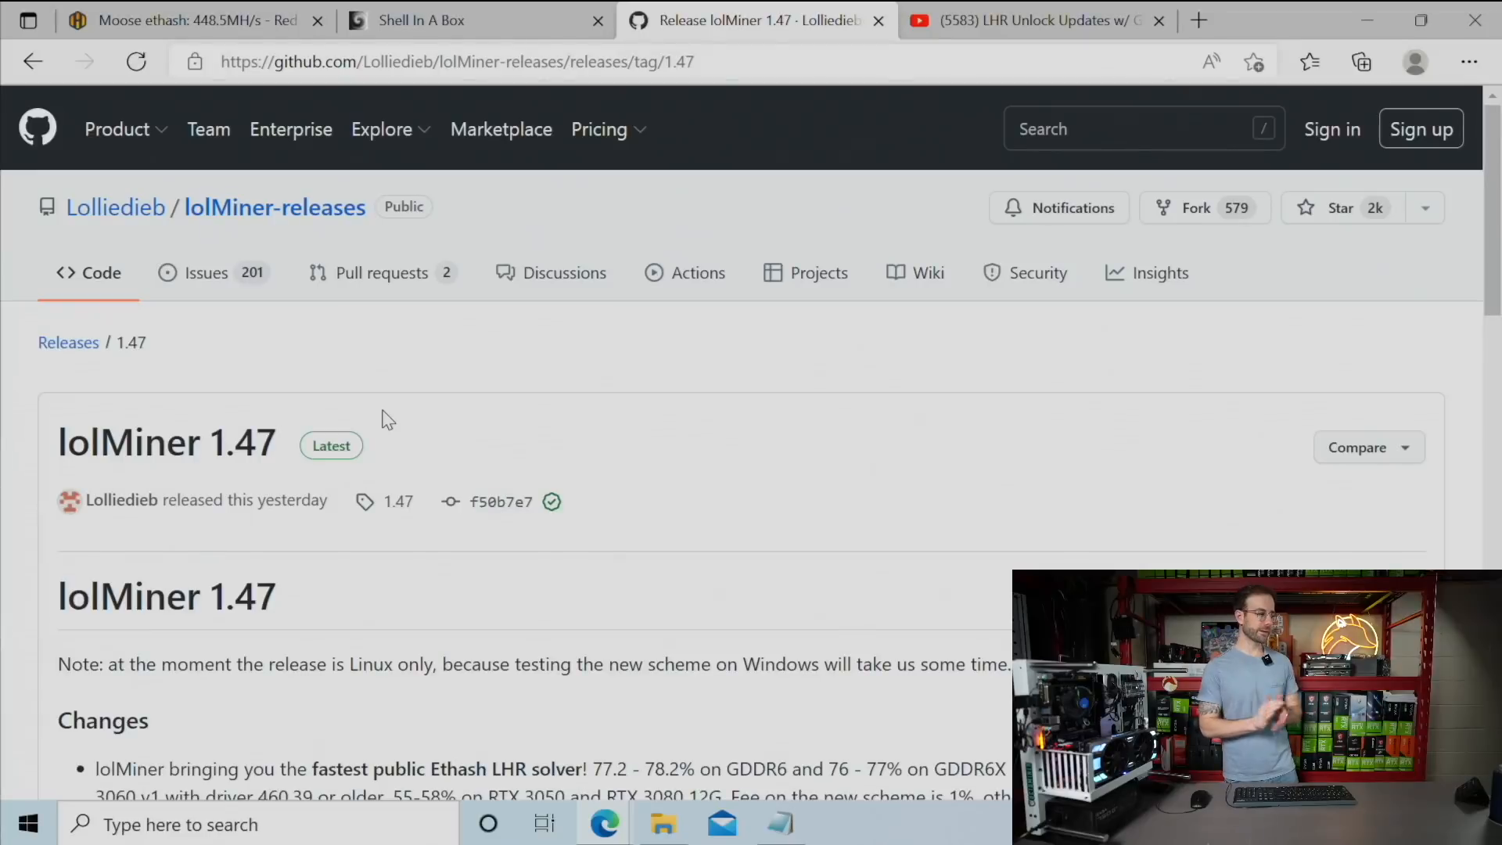
Step: Highlight the 76–77% GDDR6X unlock figure and the RTX 3060 v1 and 3080 12G exceptions
scroll(down, 3)
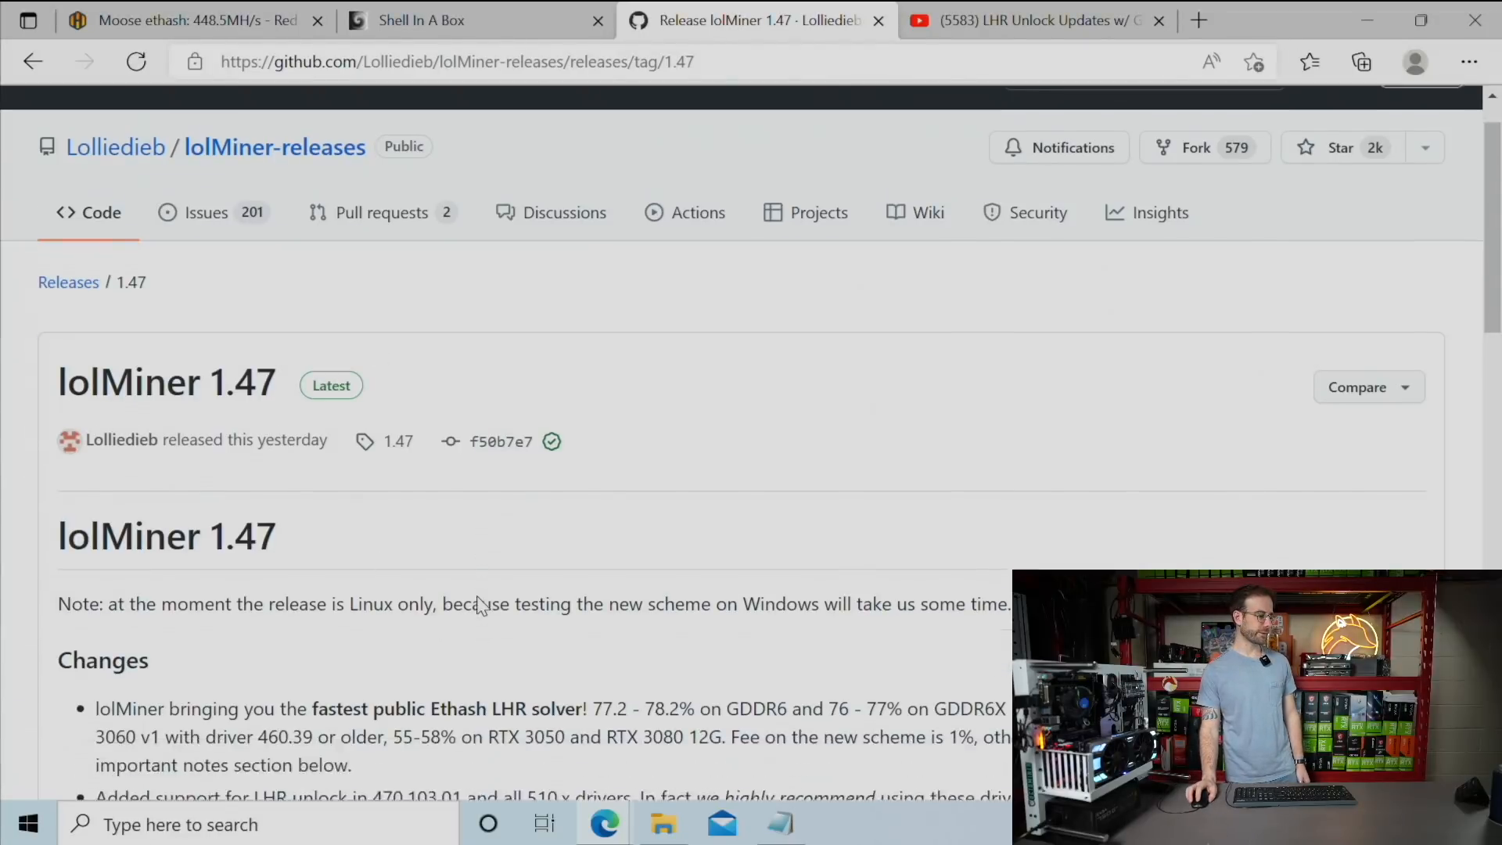
scroll(down, 3)
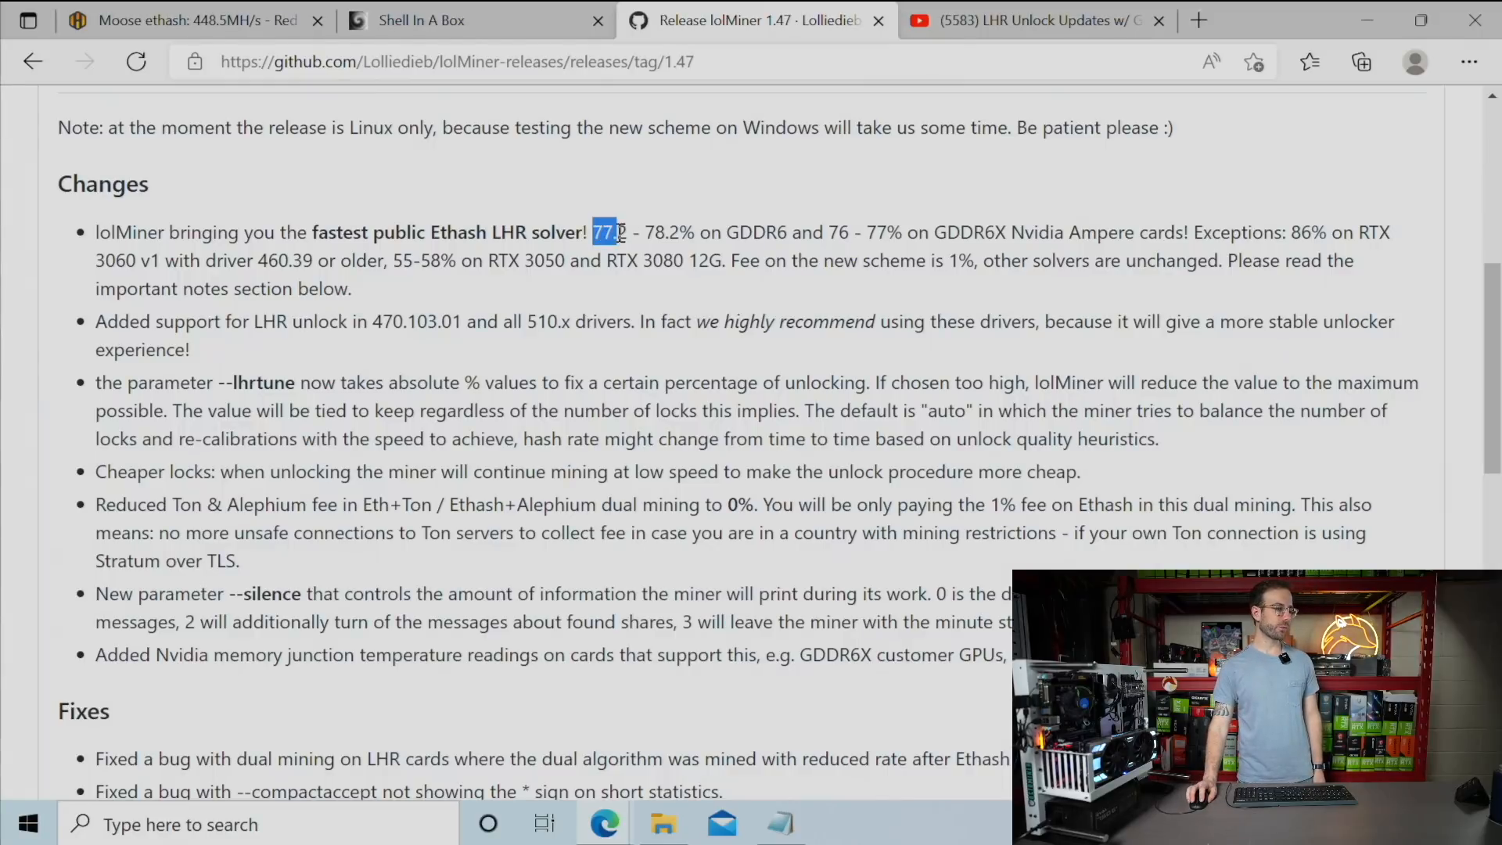
click(701, 220)
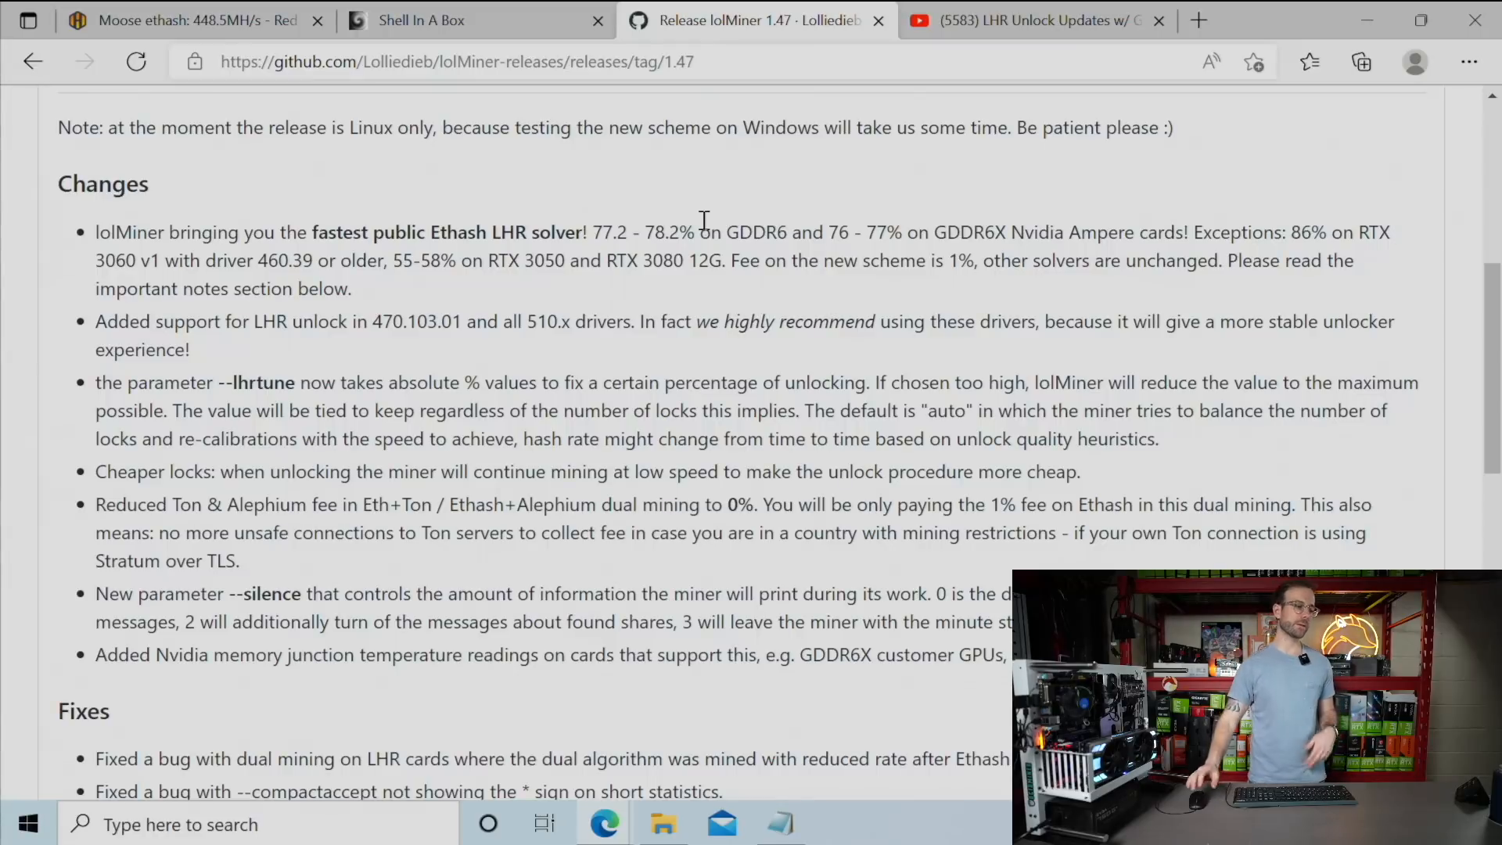
double_click(855, 232)
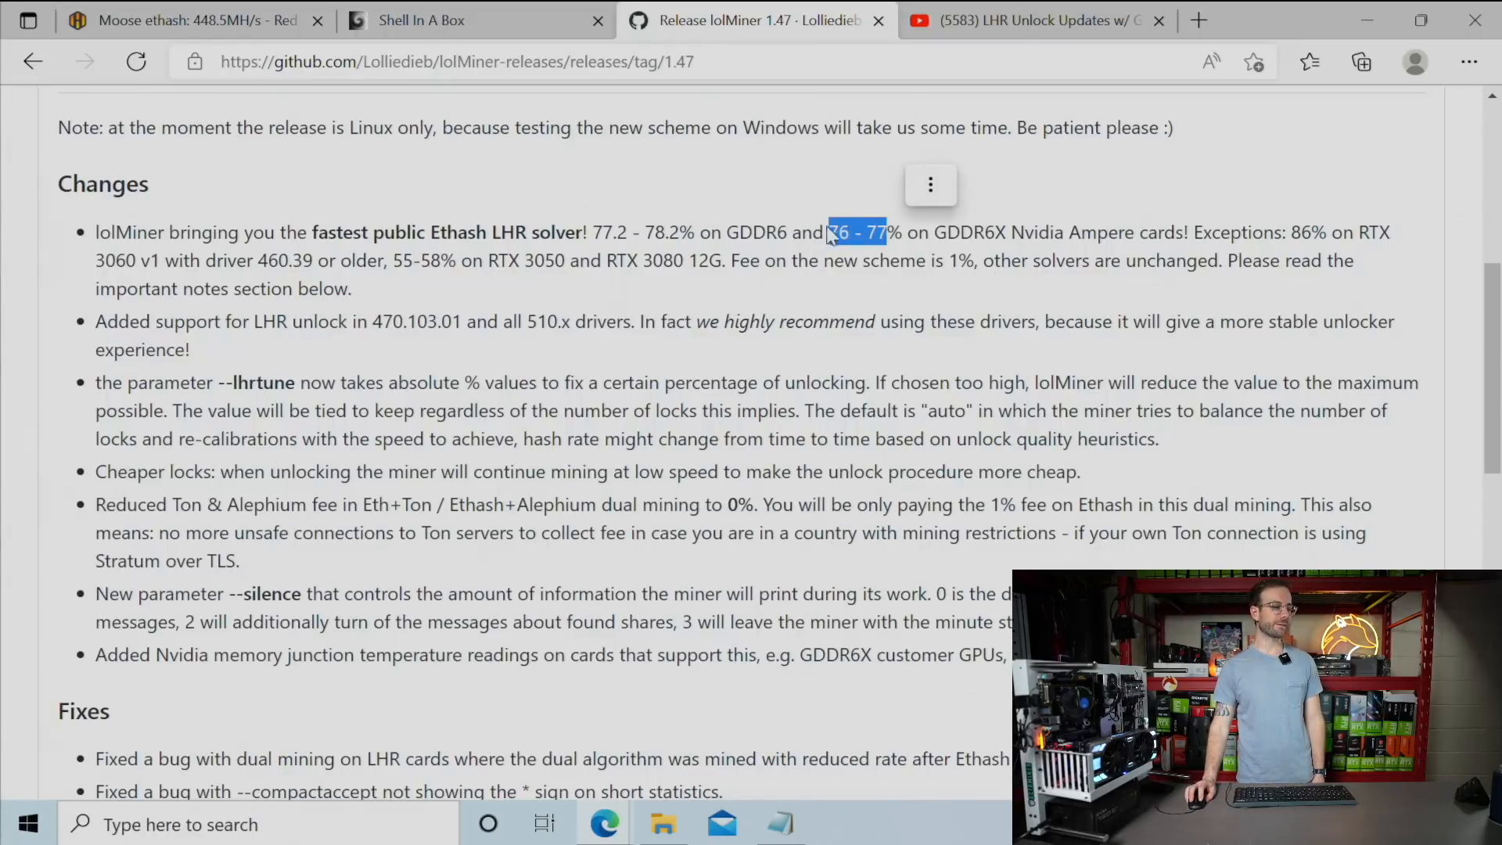
scroll(down, 3)
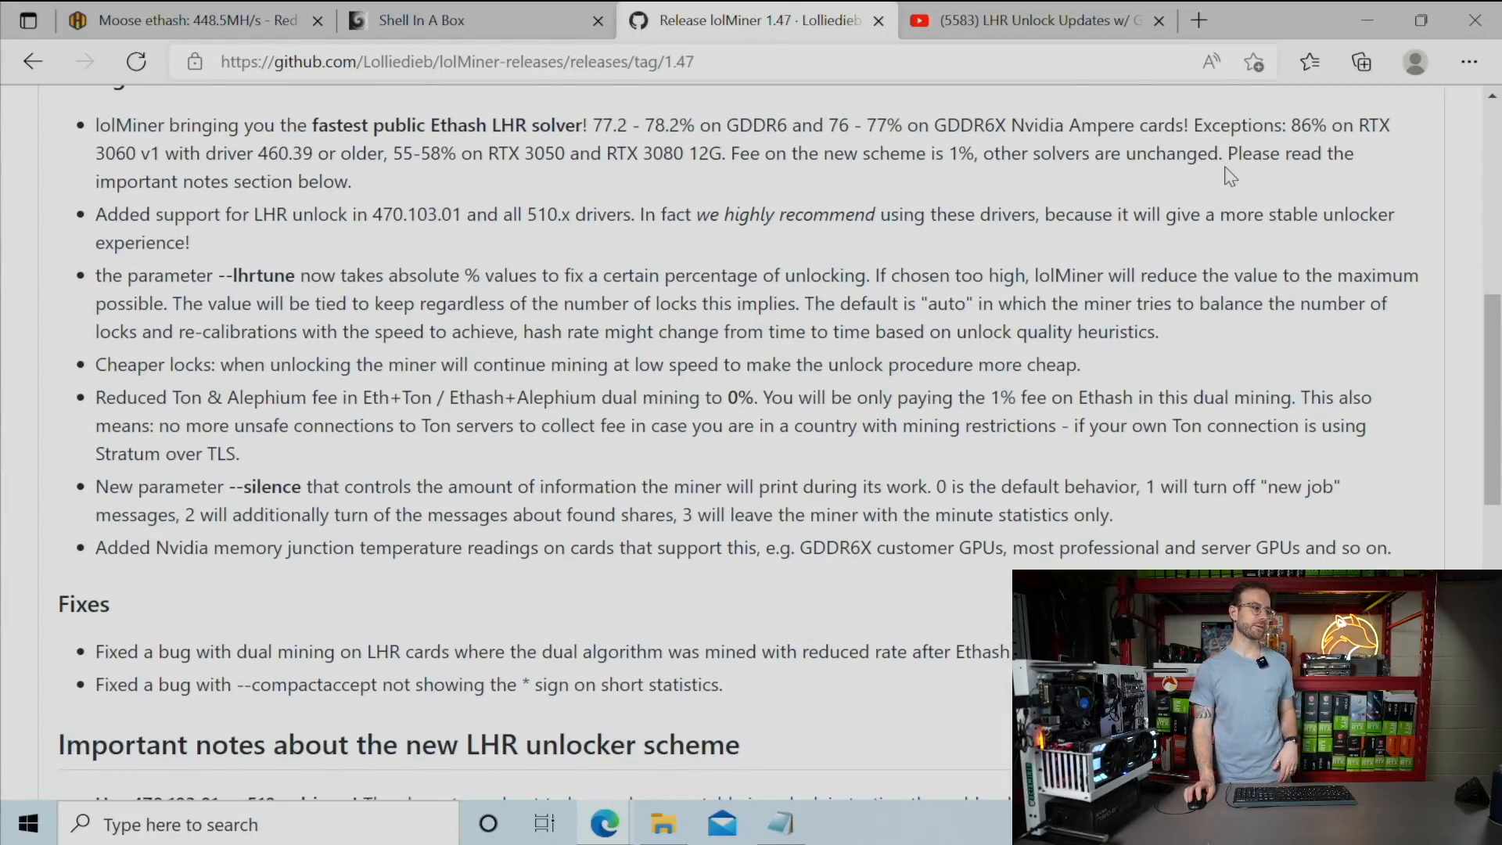
double_click(115, 153)
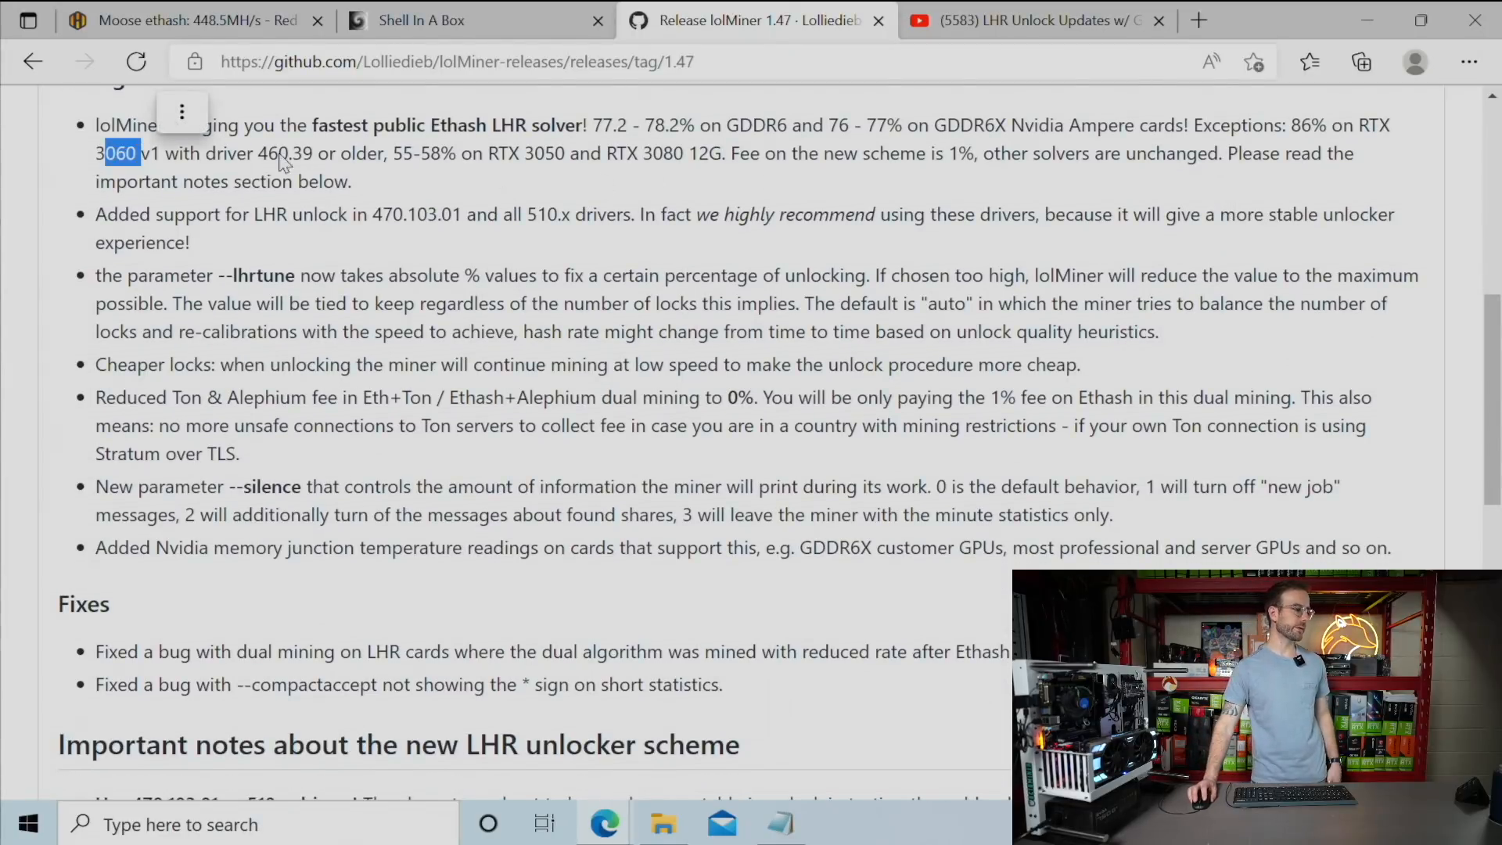
double_click(536, 153)
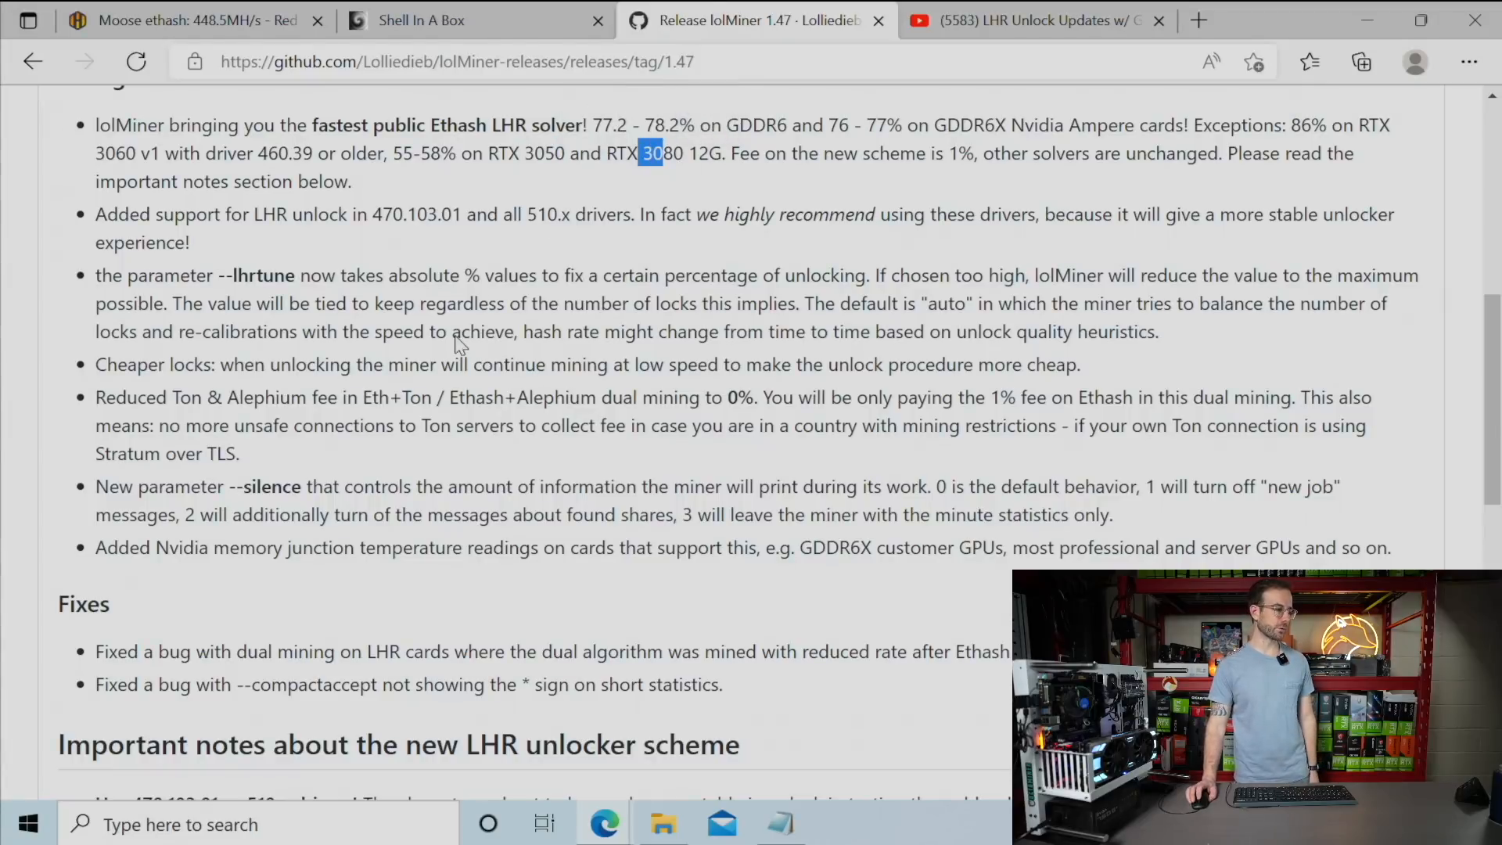
Step: Read further down the release notes and highlight GDDR6X in the temperature readings note
scroll(down, 3)
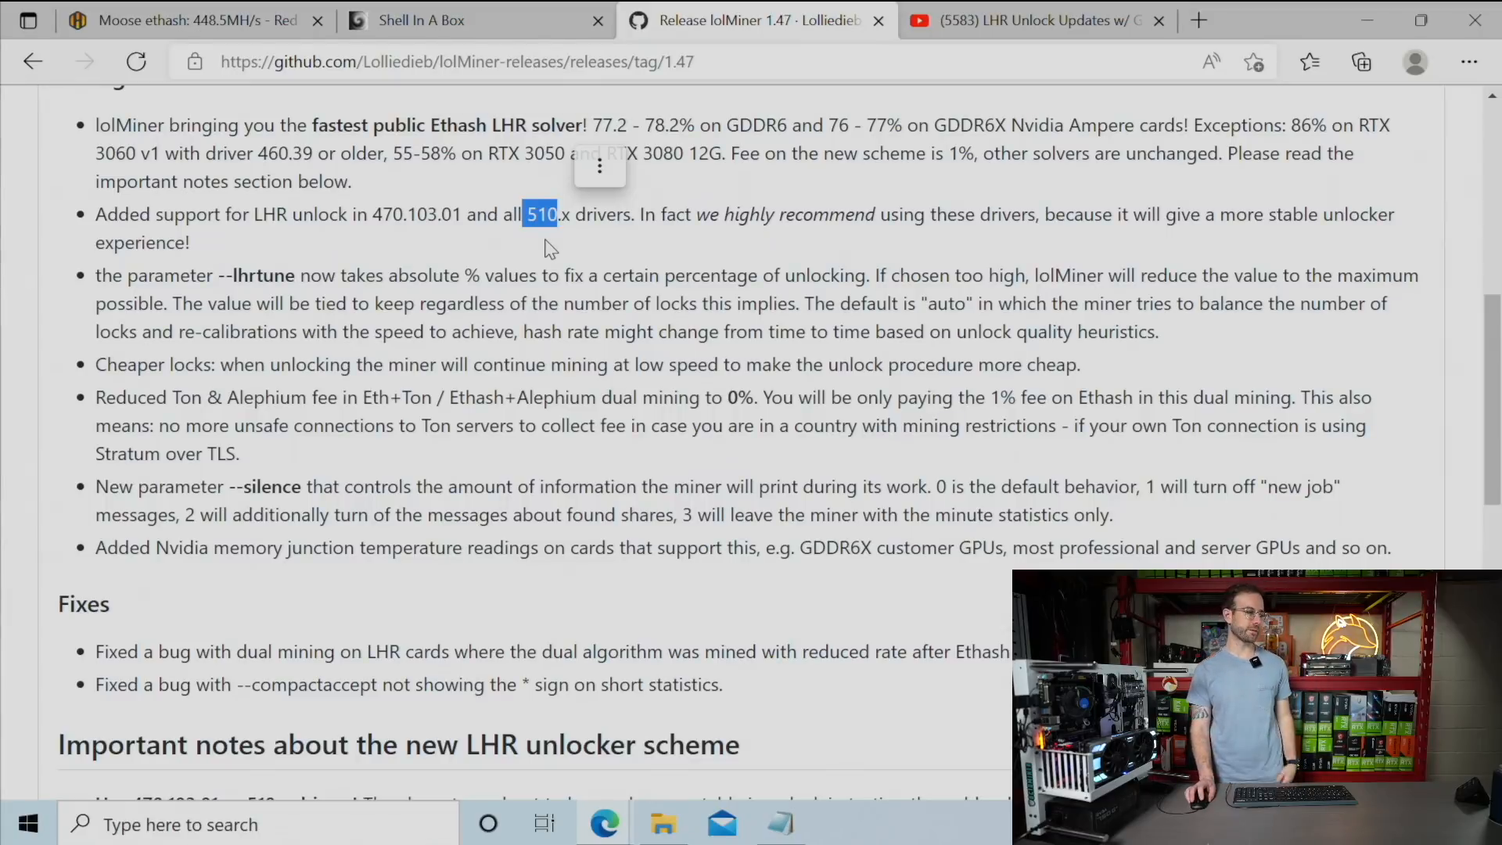
scroll(down, 3)
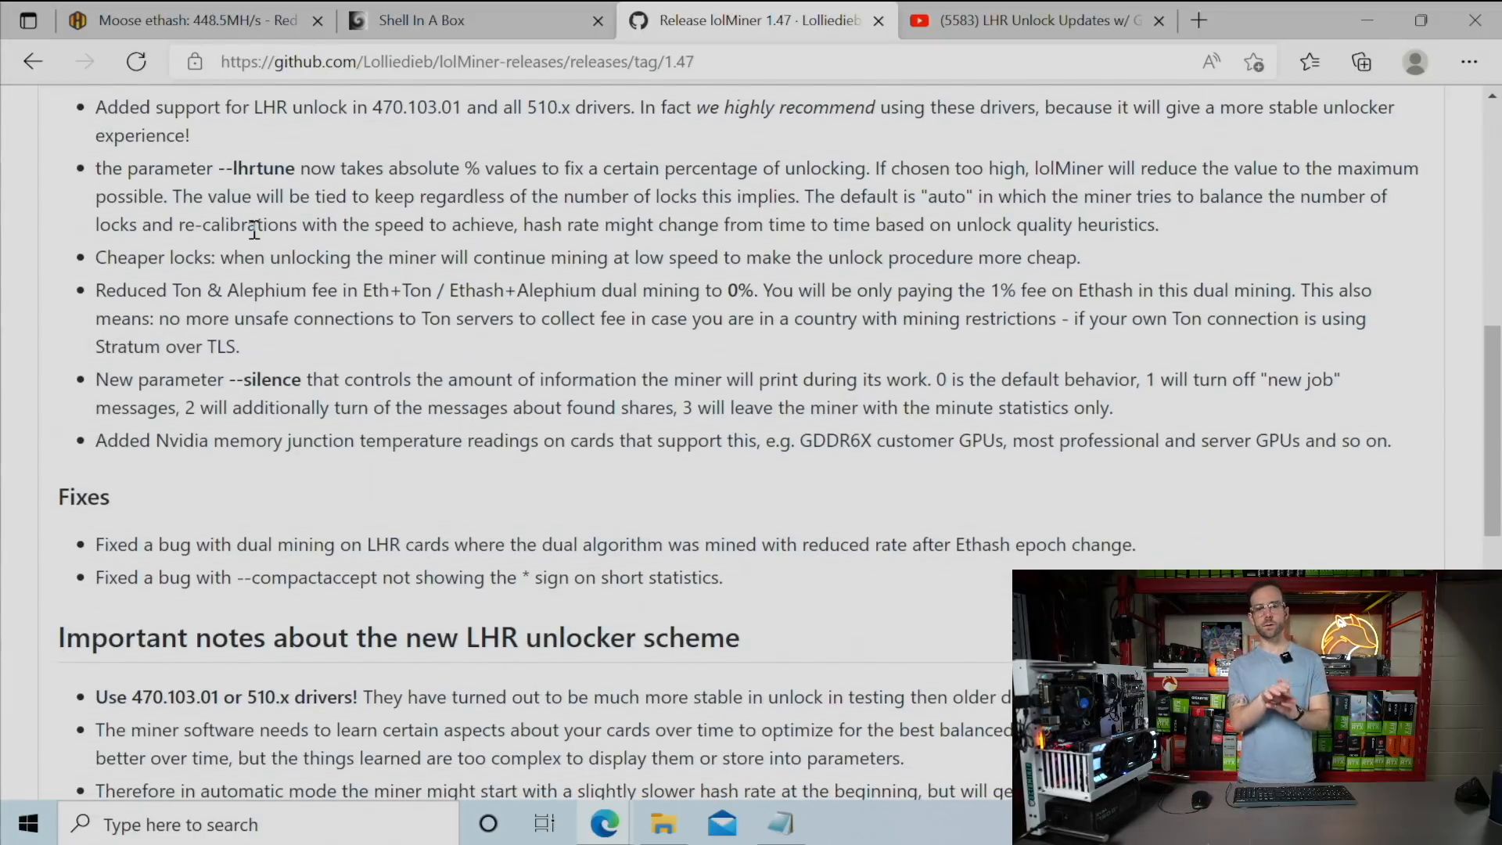
scroll(up, 3)
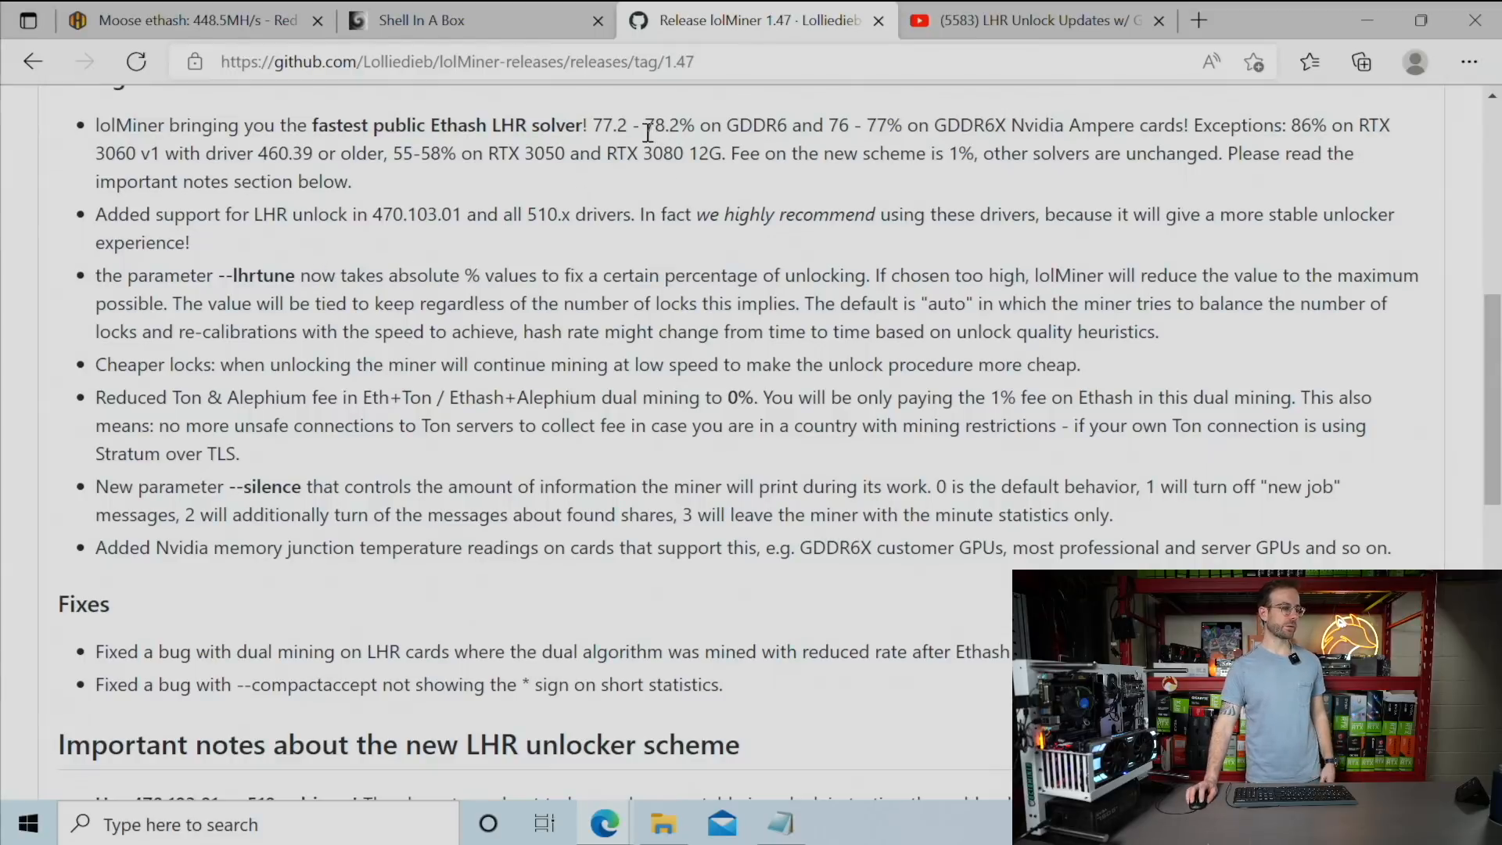
double_click(257, 275)
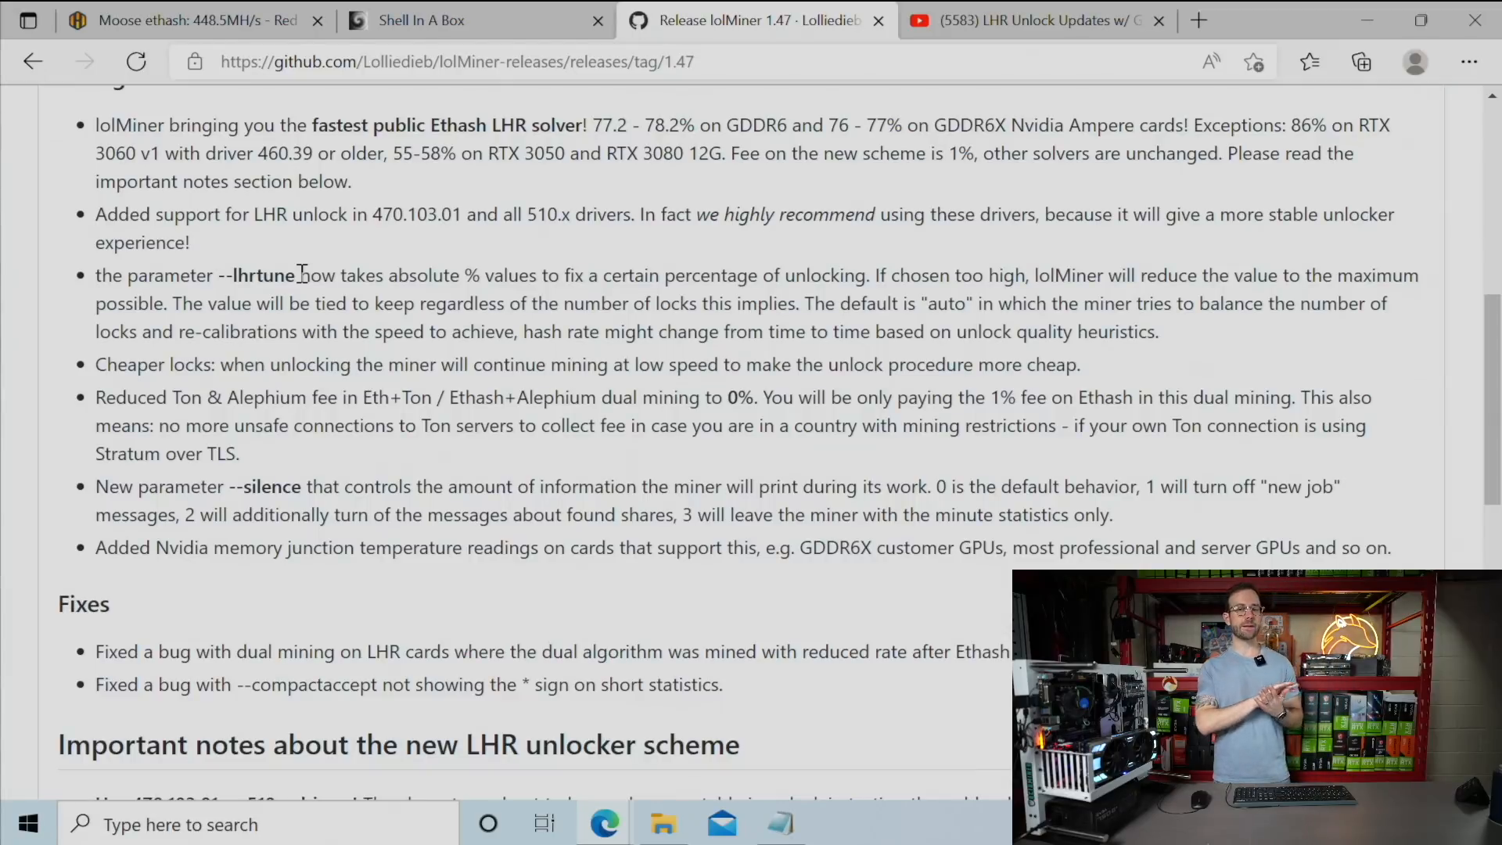
mouse_move(151, 260)
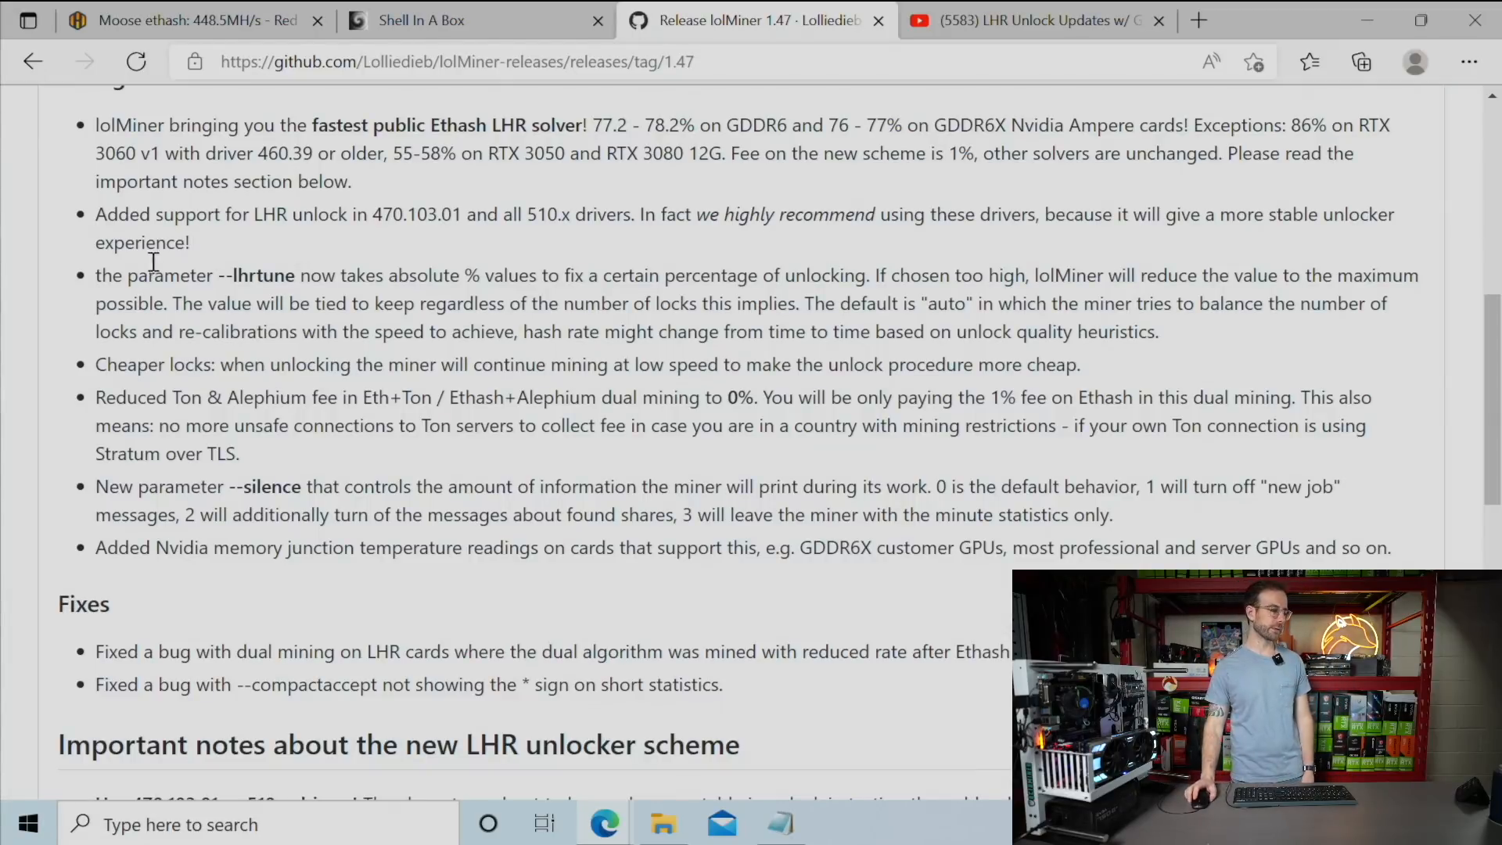
scroll(down, 3)
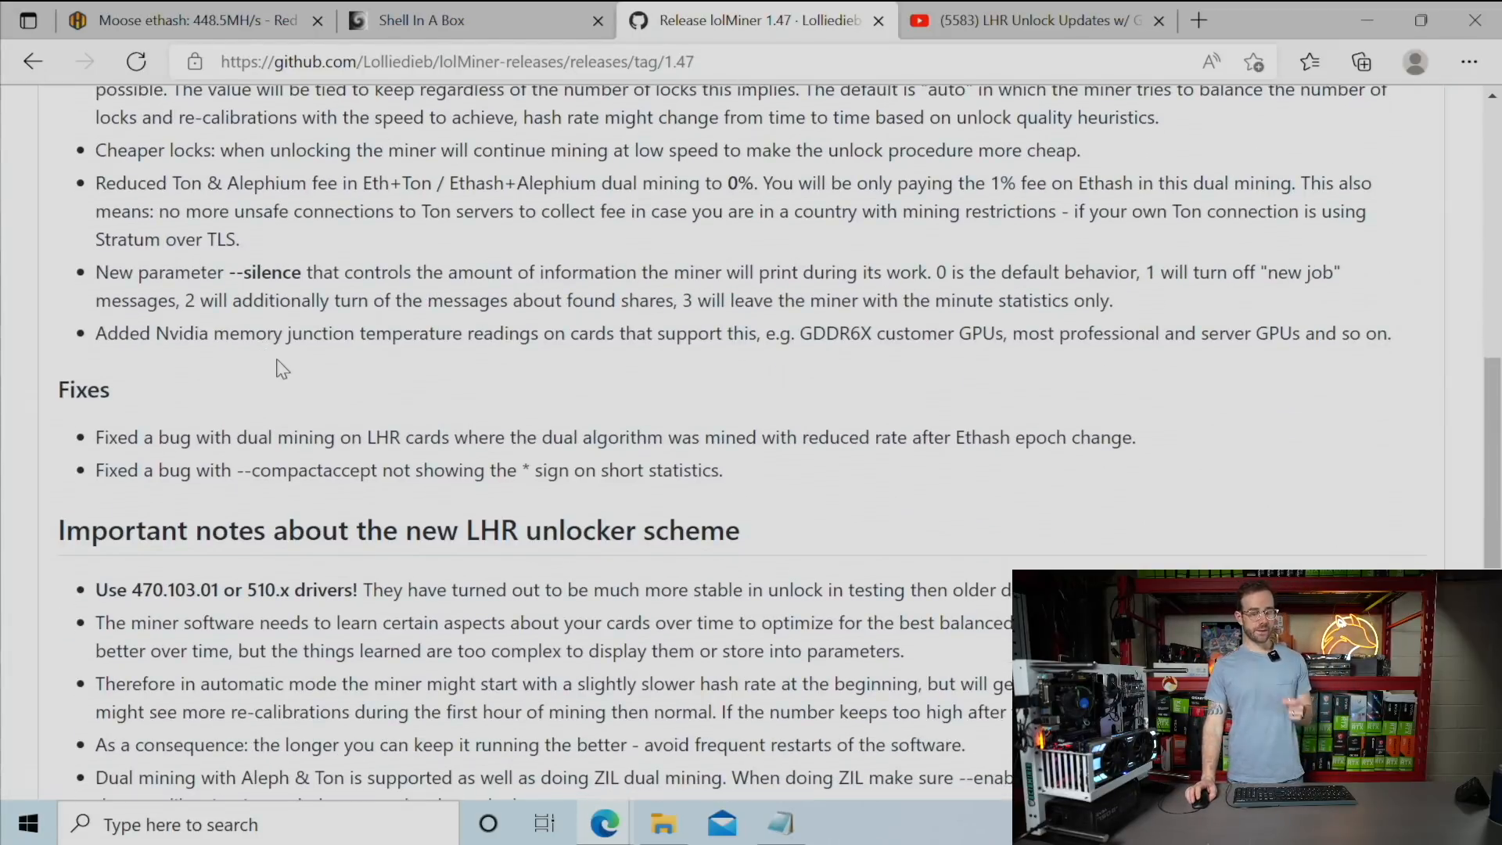
scroll(down, 3)
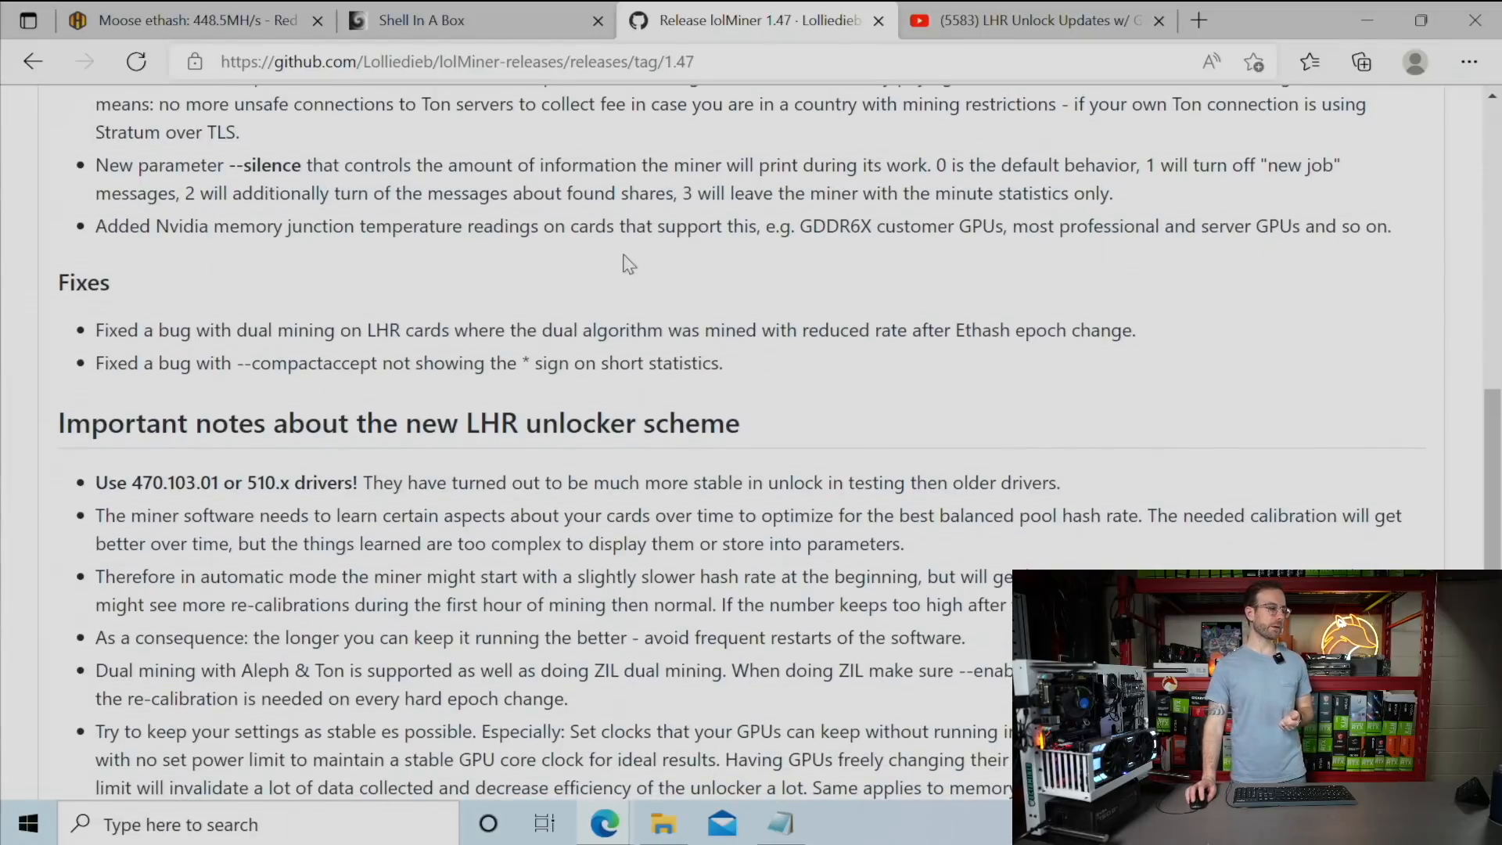
double_click(836, 226)
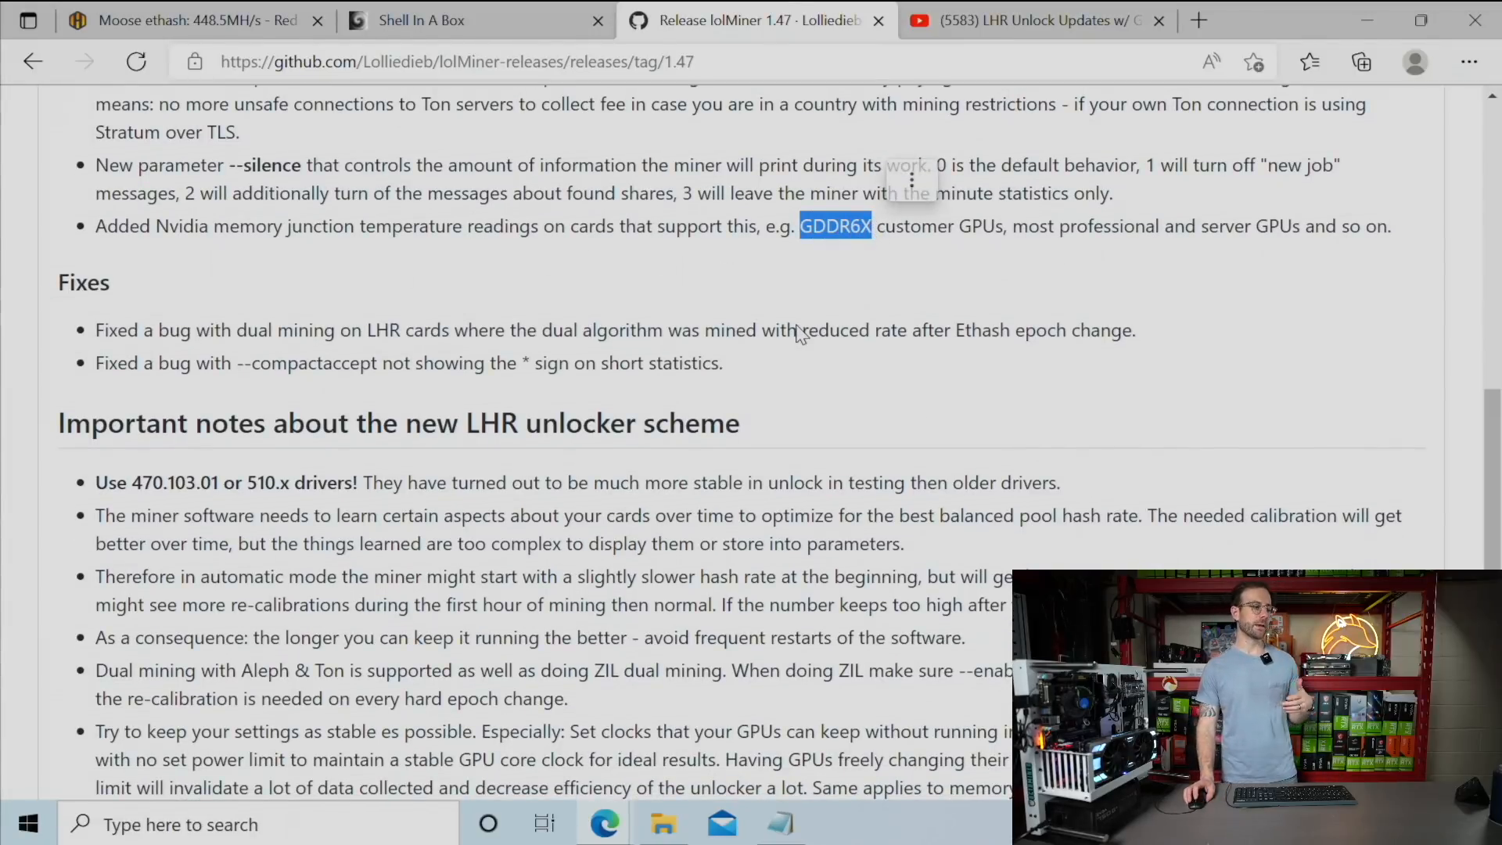
Step: Show the paused LHR unlock video at 7:57 (85.17 MH/s), then the live lolMiner shell
scroll(up, 3)
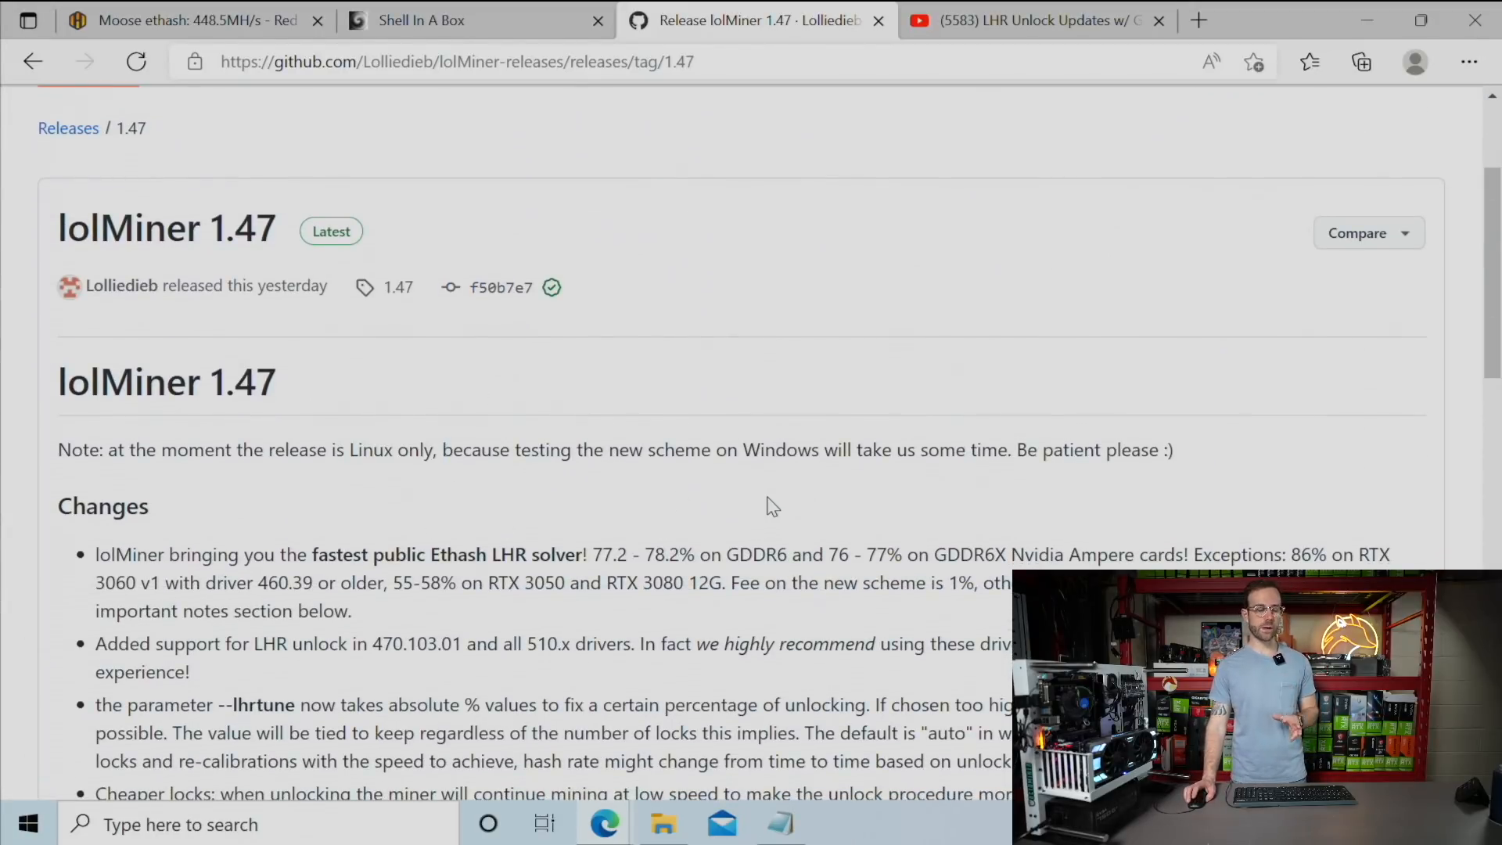
scroll(down, 3)
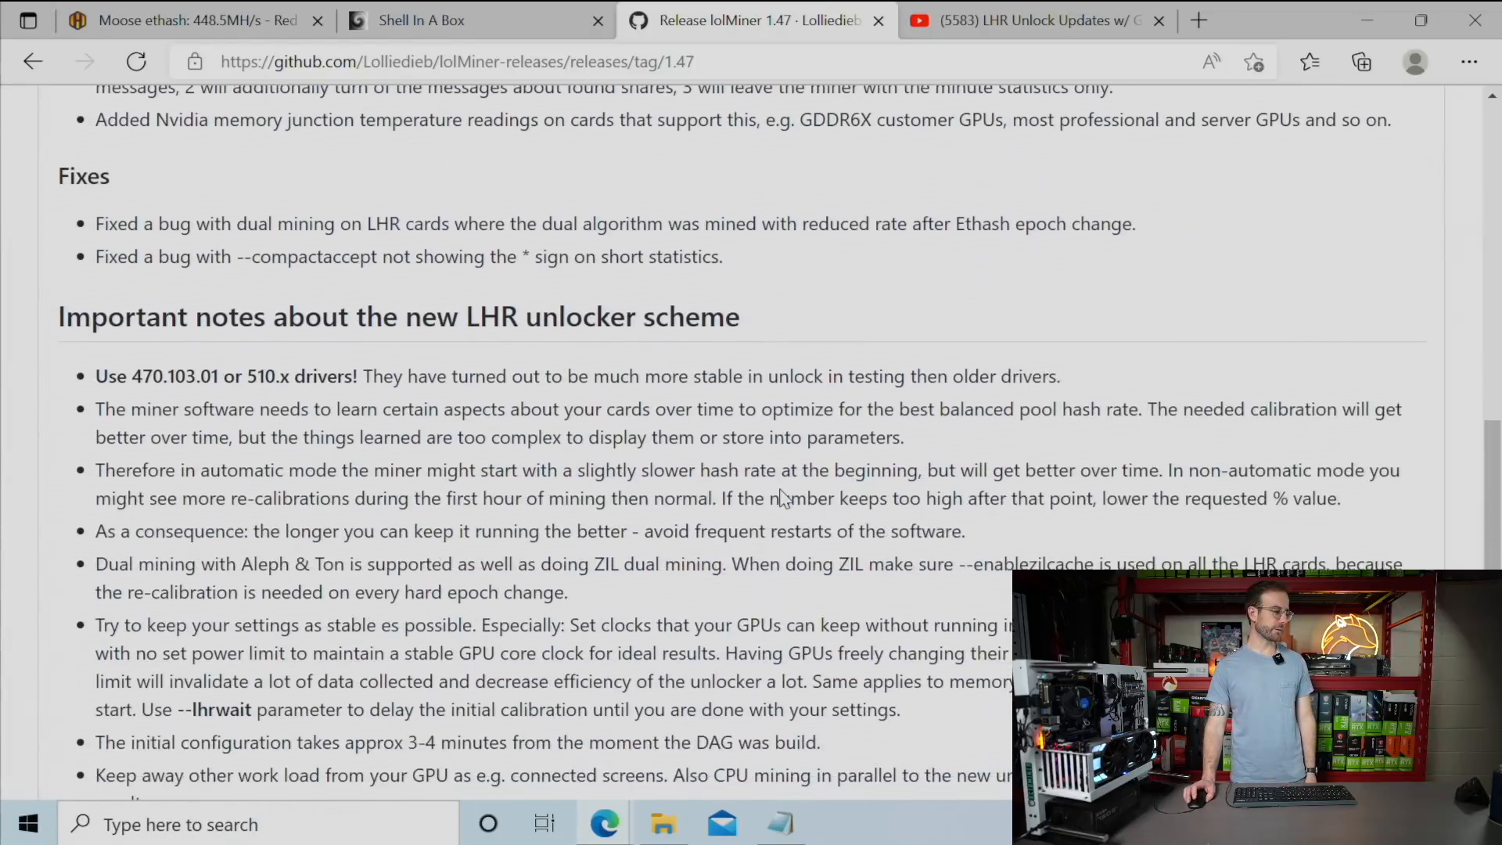
scroll(down, 3)
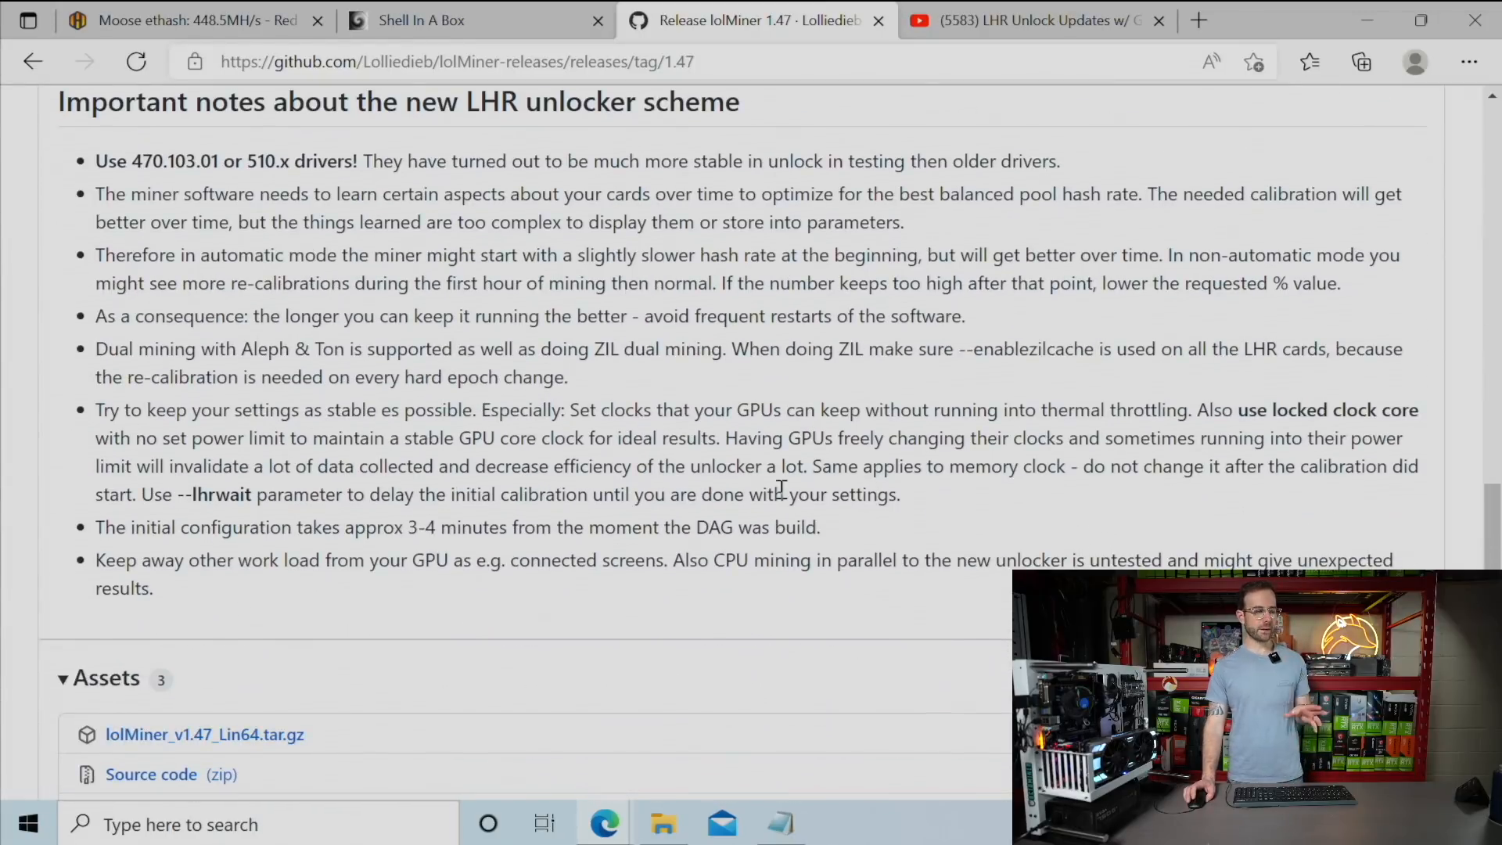
mouse_move(780, 486)
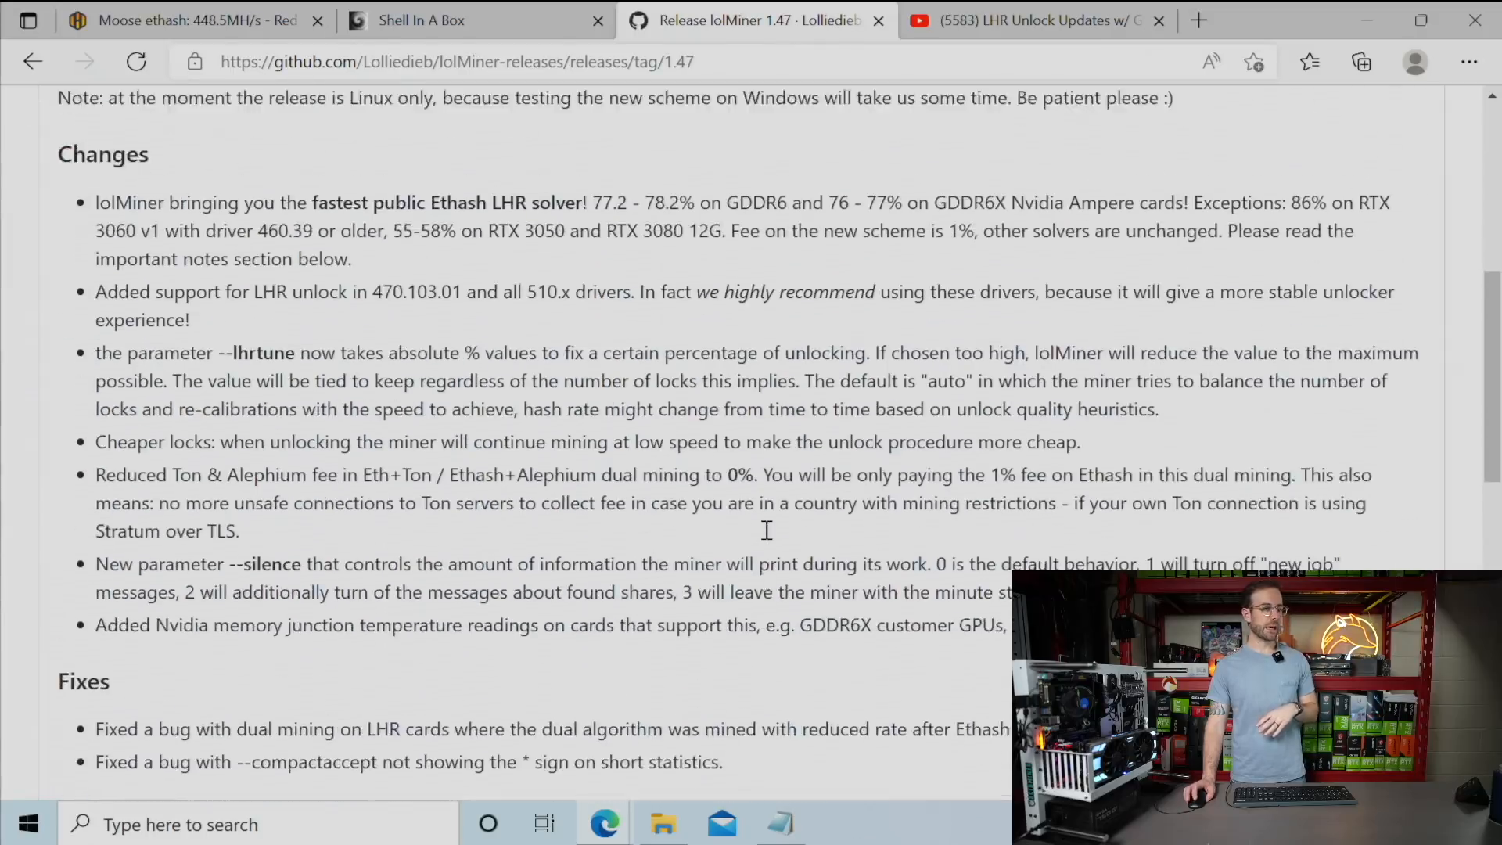
scroll(up, 3)
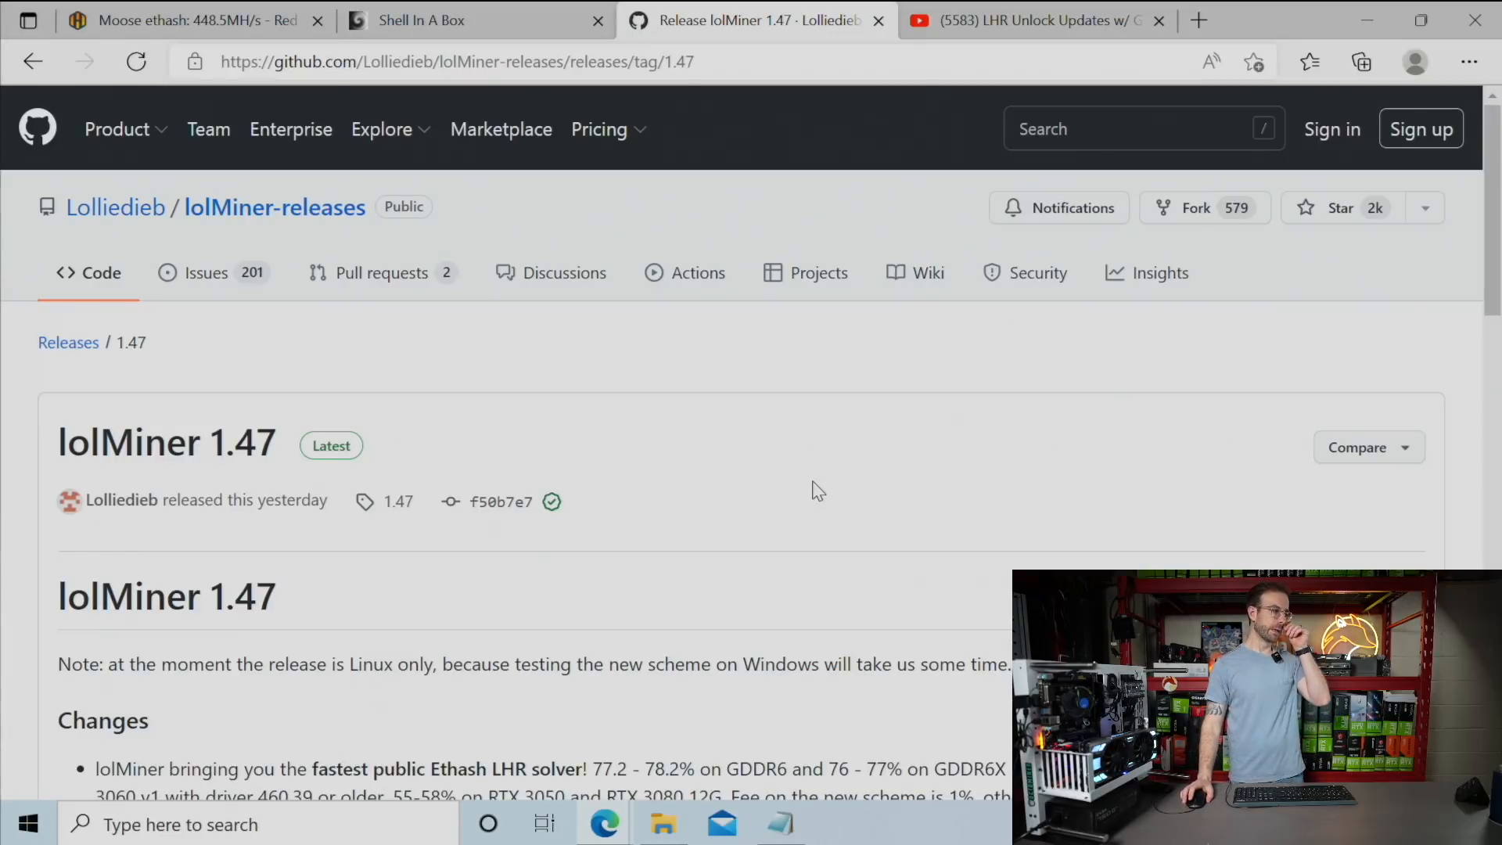
click(1029, 21)
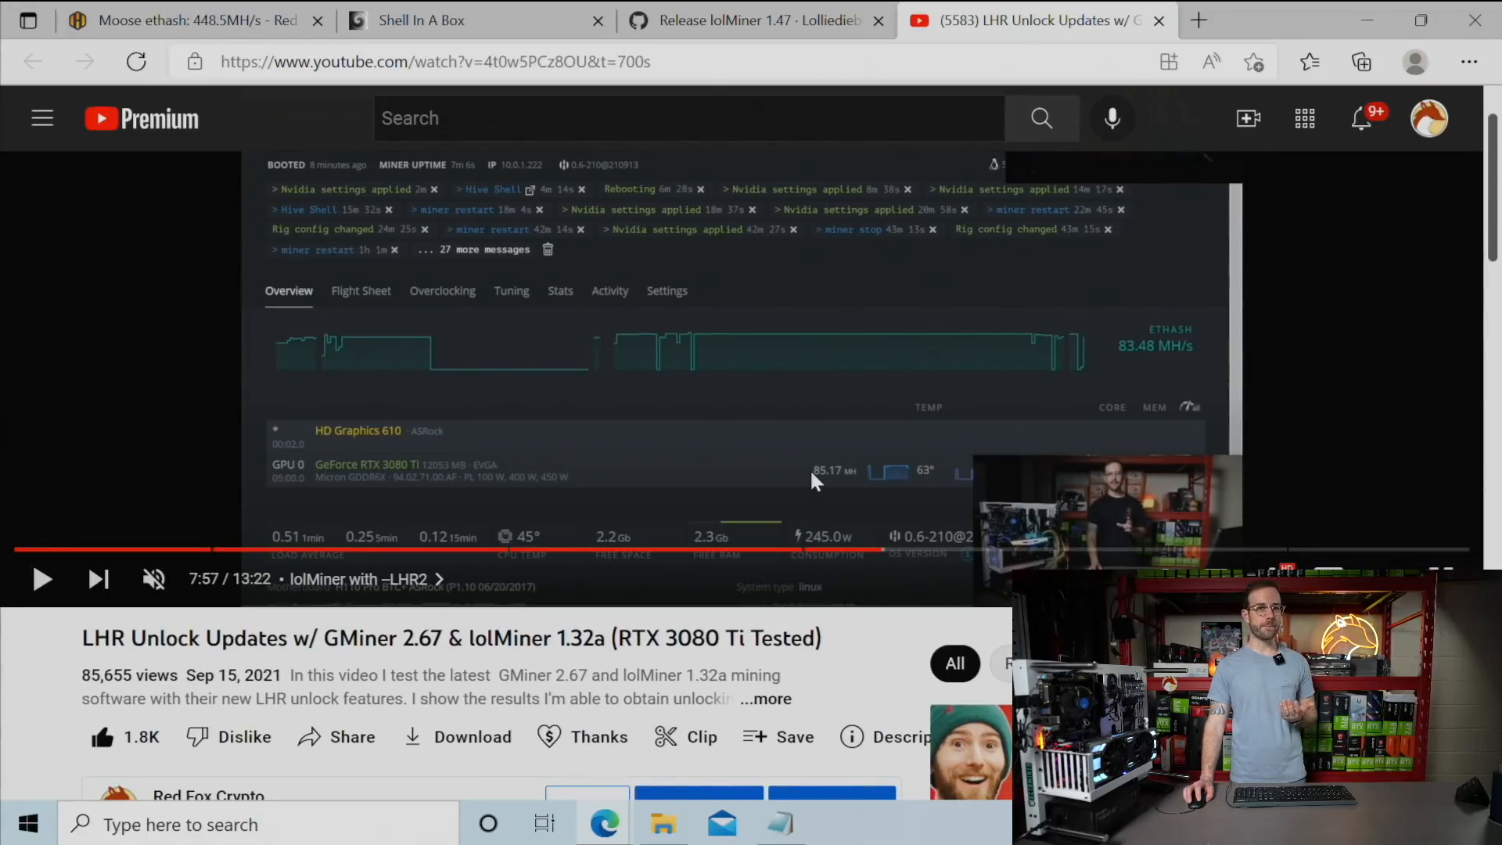
mouse_move(816, 490)
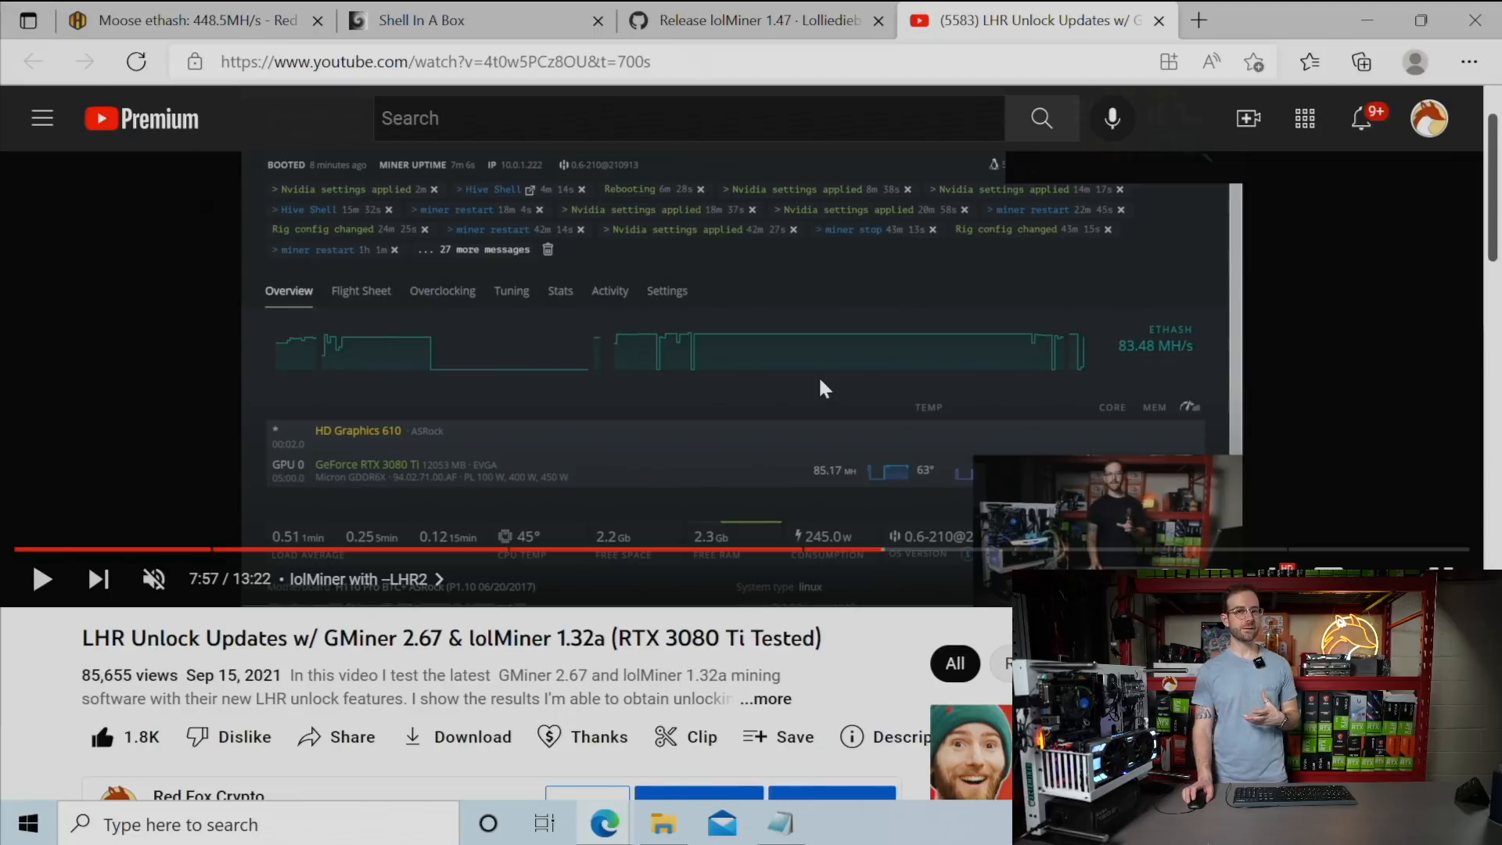
mouse_move(786, 264)
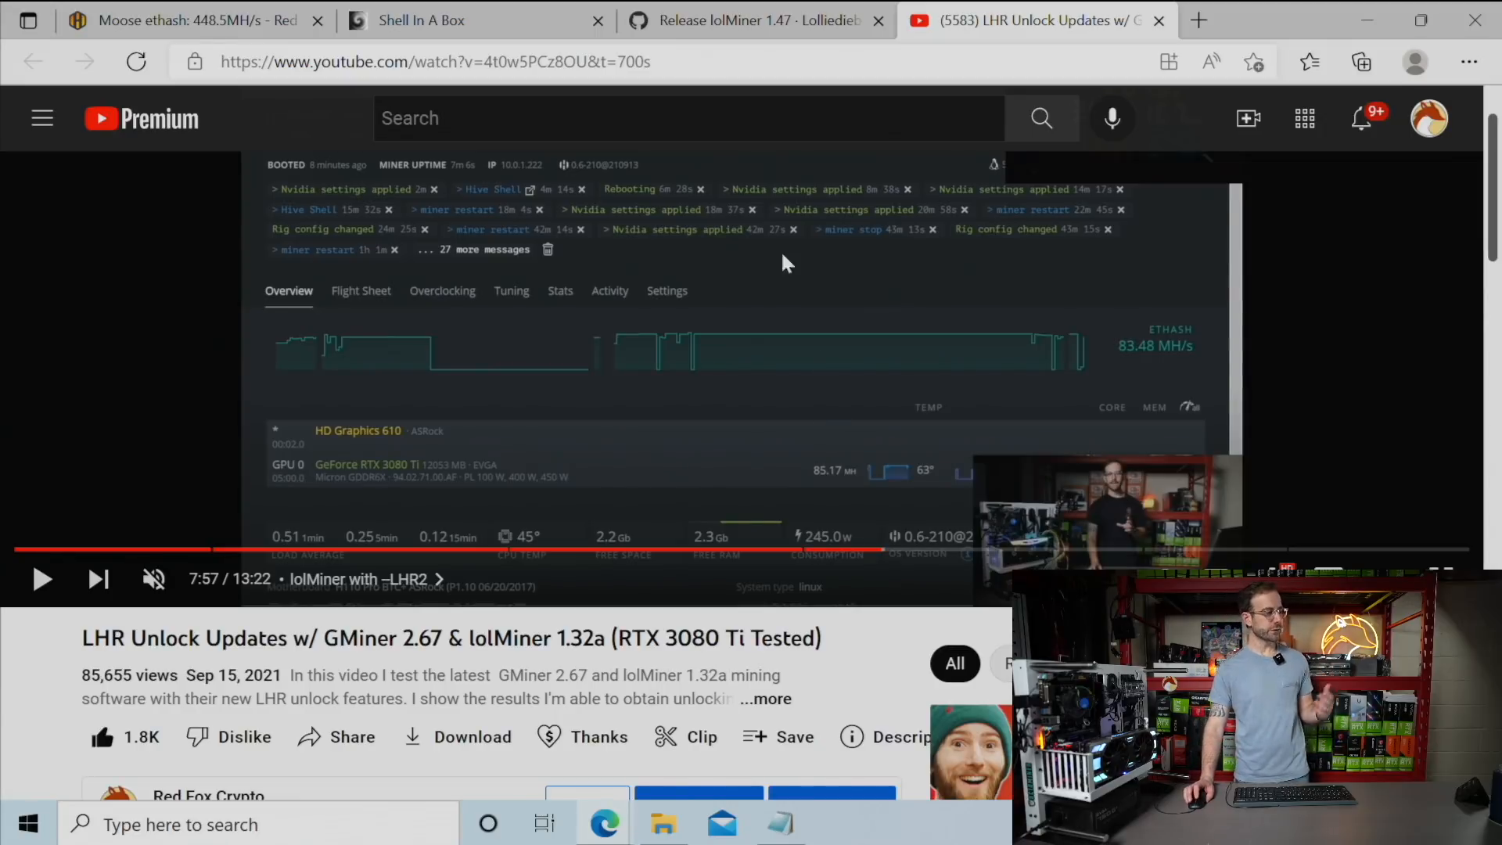
click(421, 21)
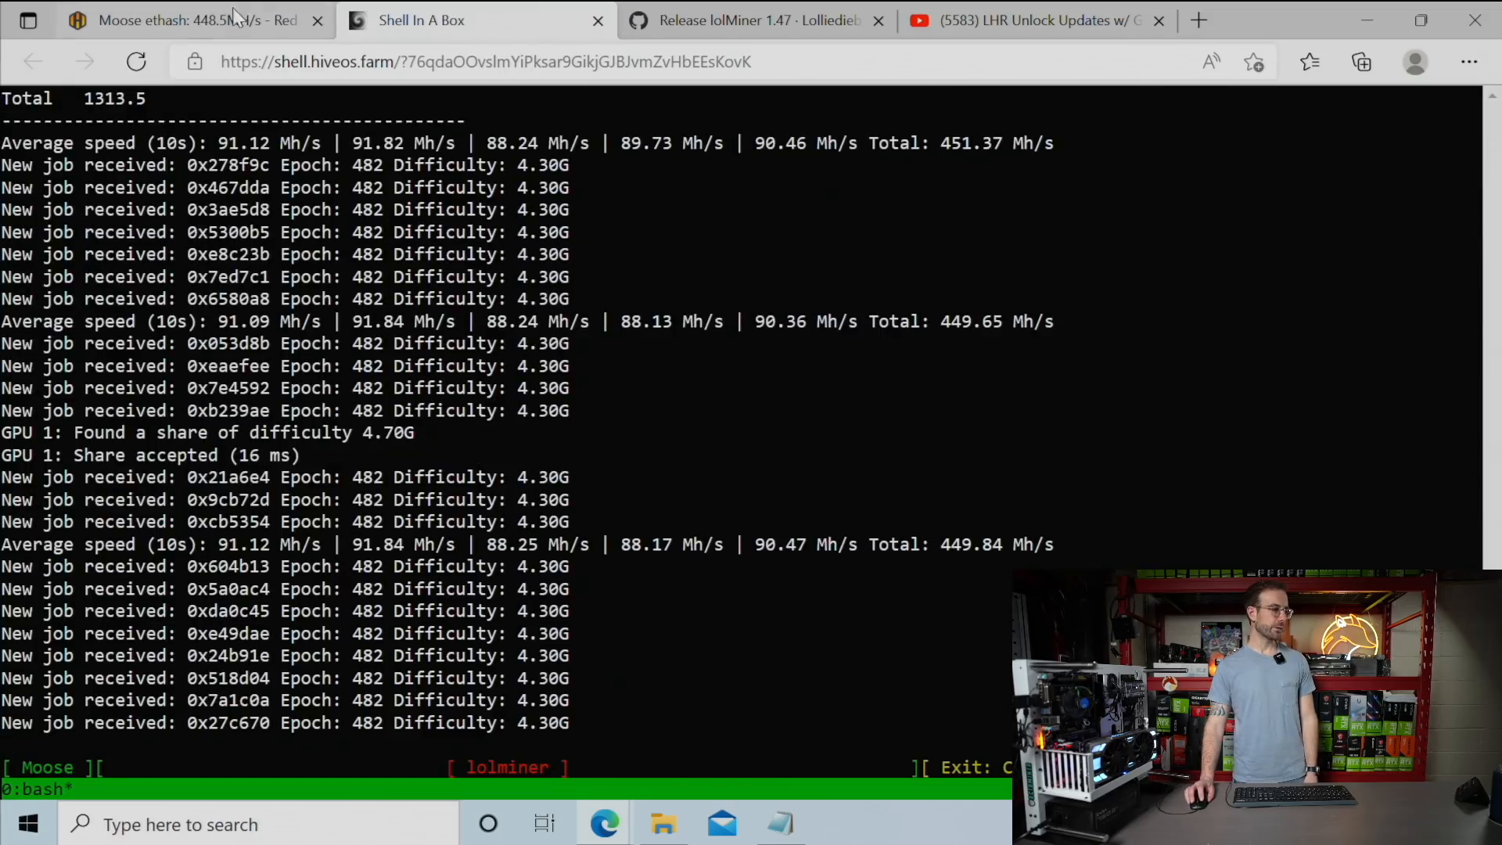
Step: Review the Moose worker's five RTX 3080 Ti cards at about 87–92 MH each, drawing 1.328 kW
click(182, 20)
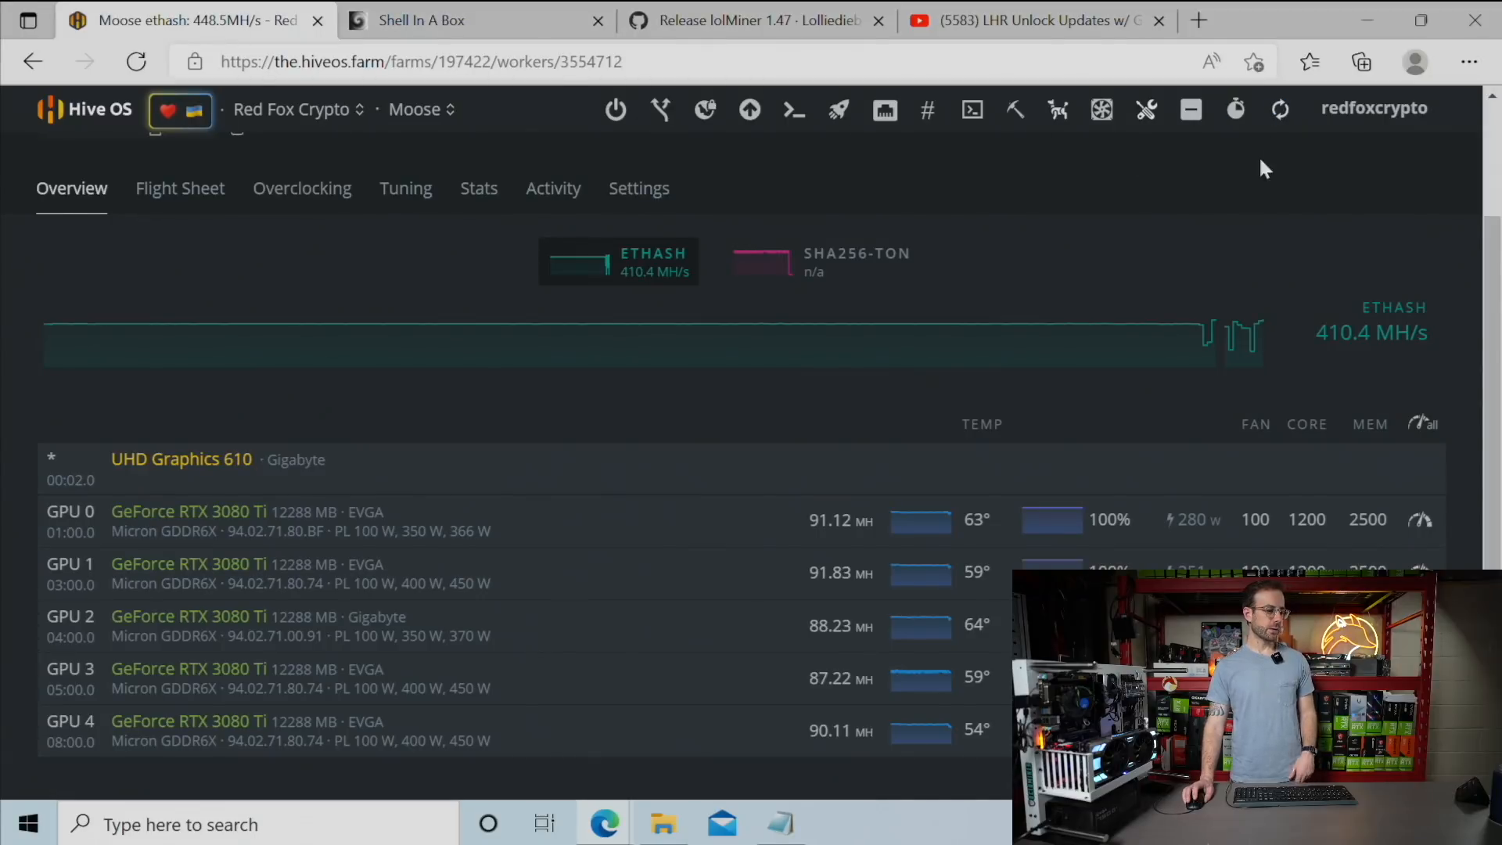
scroll(down, 3)
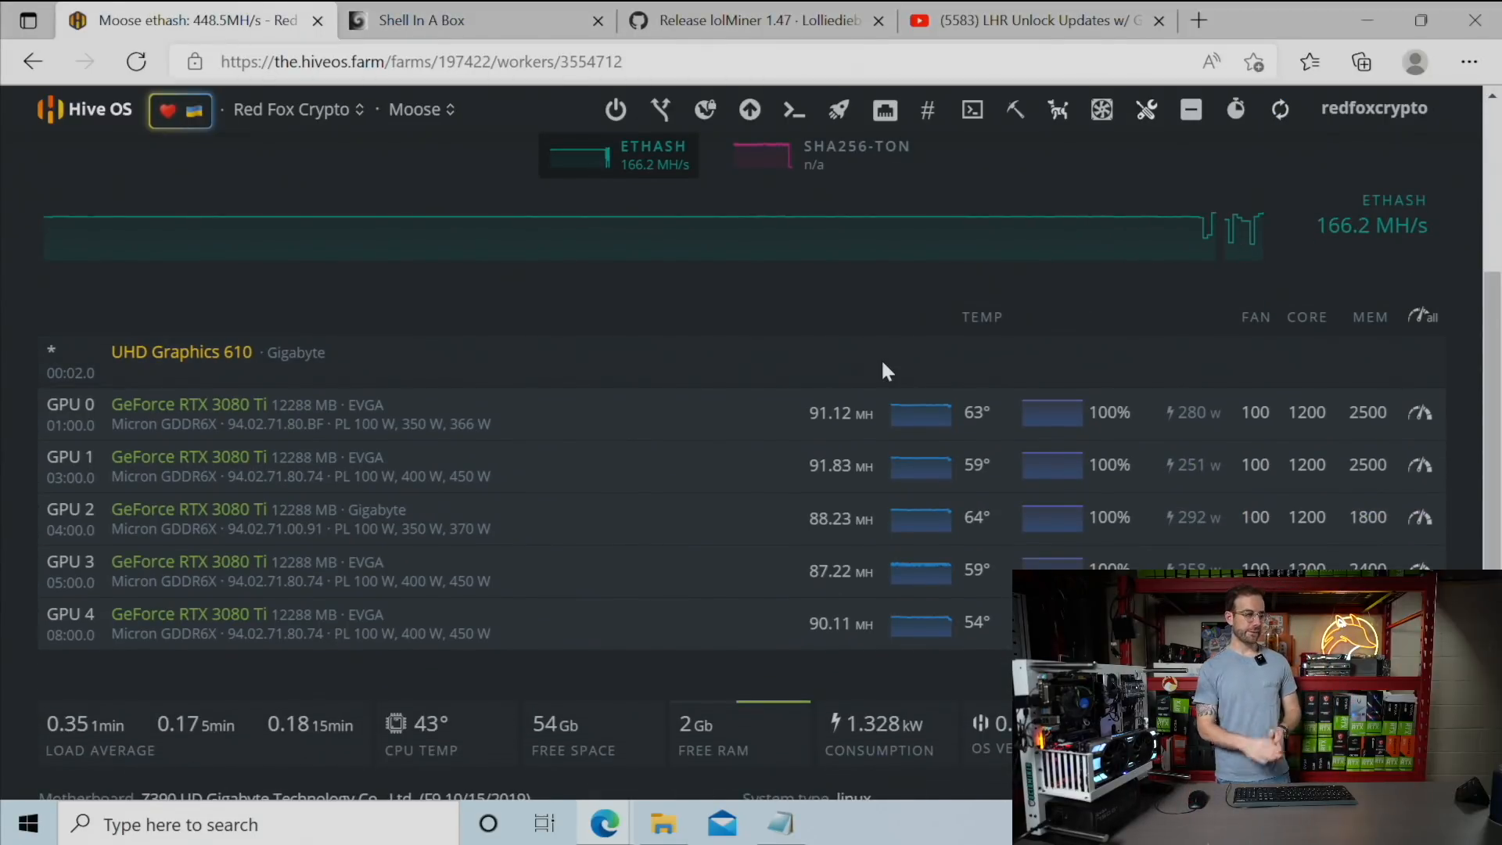
scroll(down, 3)
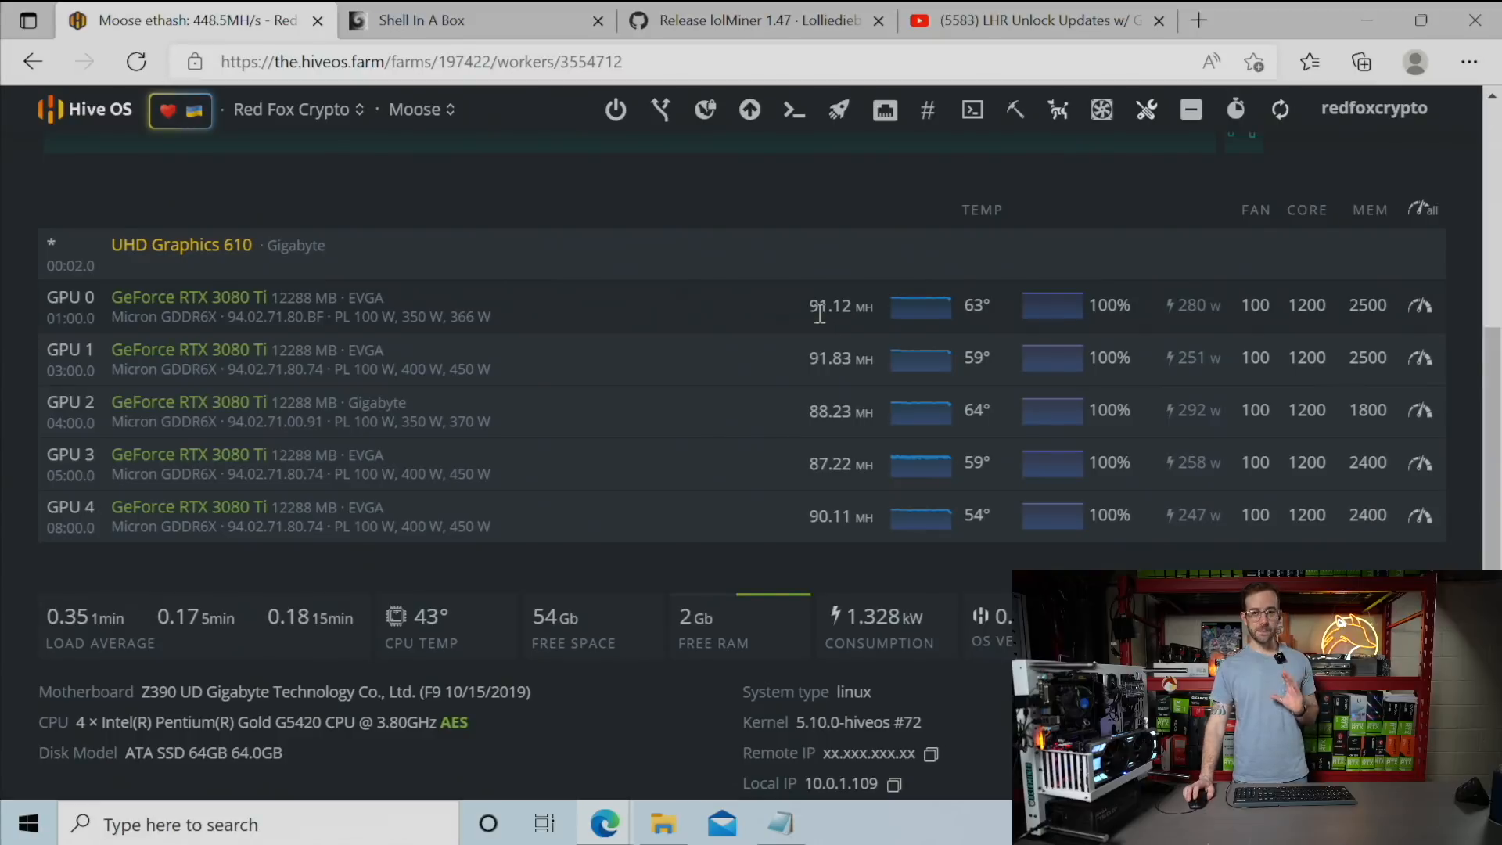
mouse_move(810, 374)
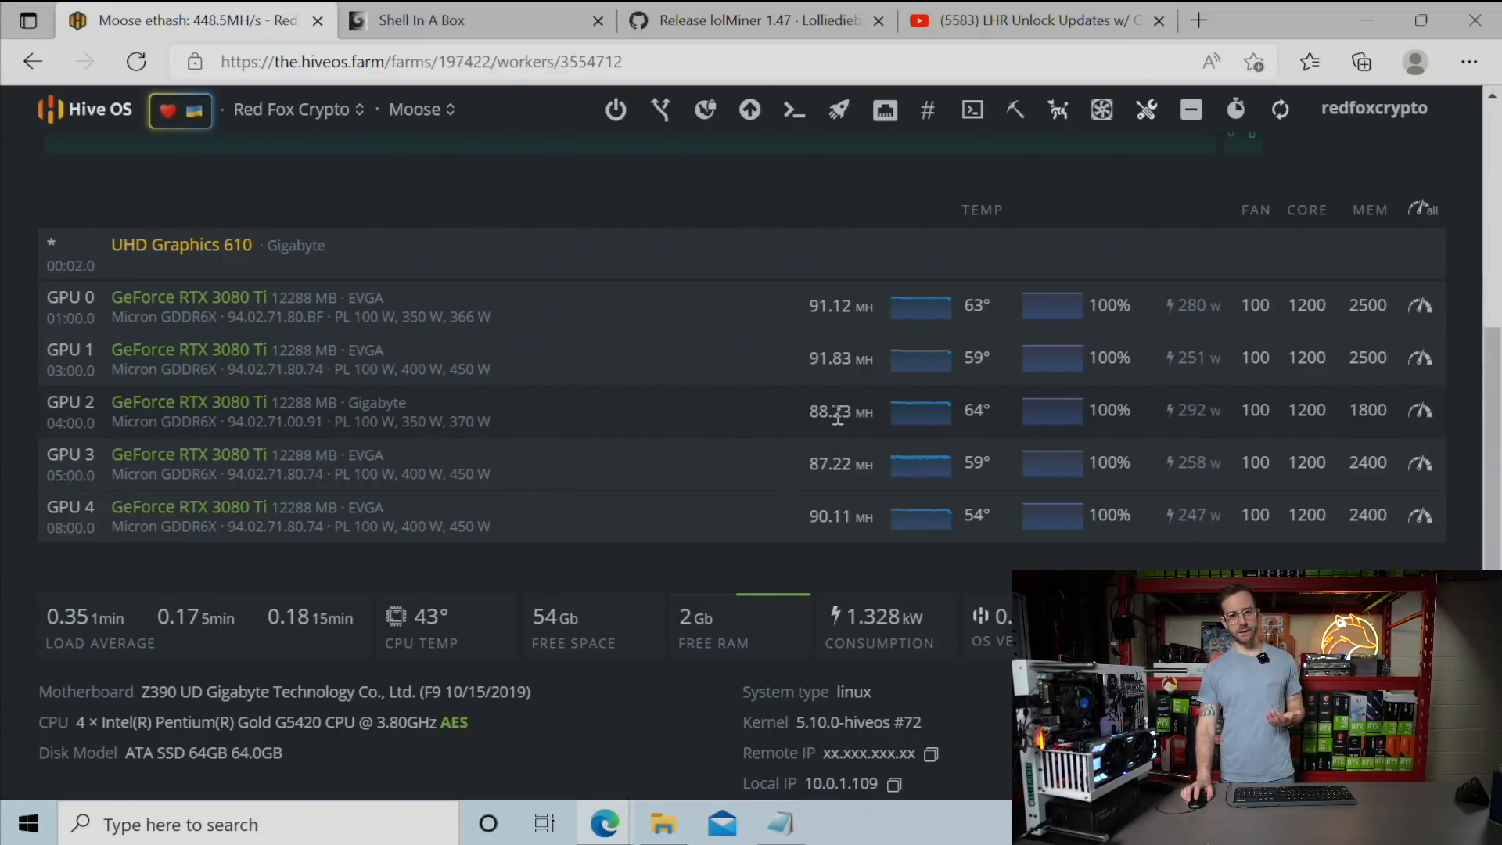
scroll(down, 3)
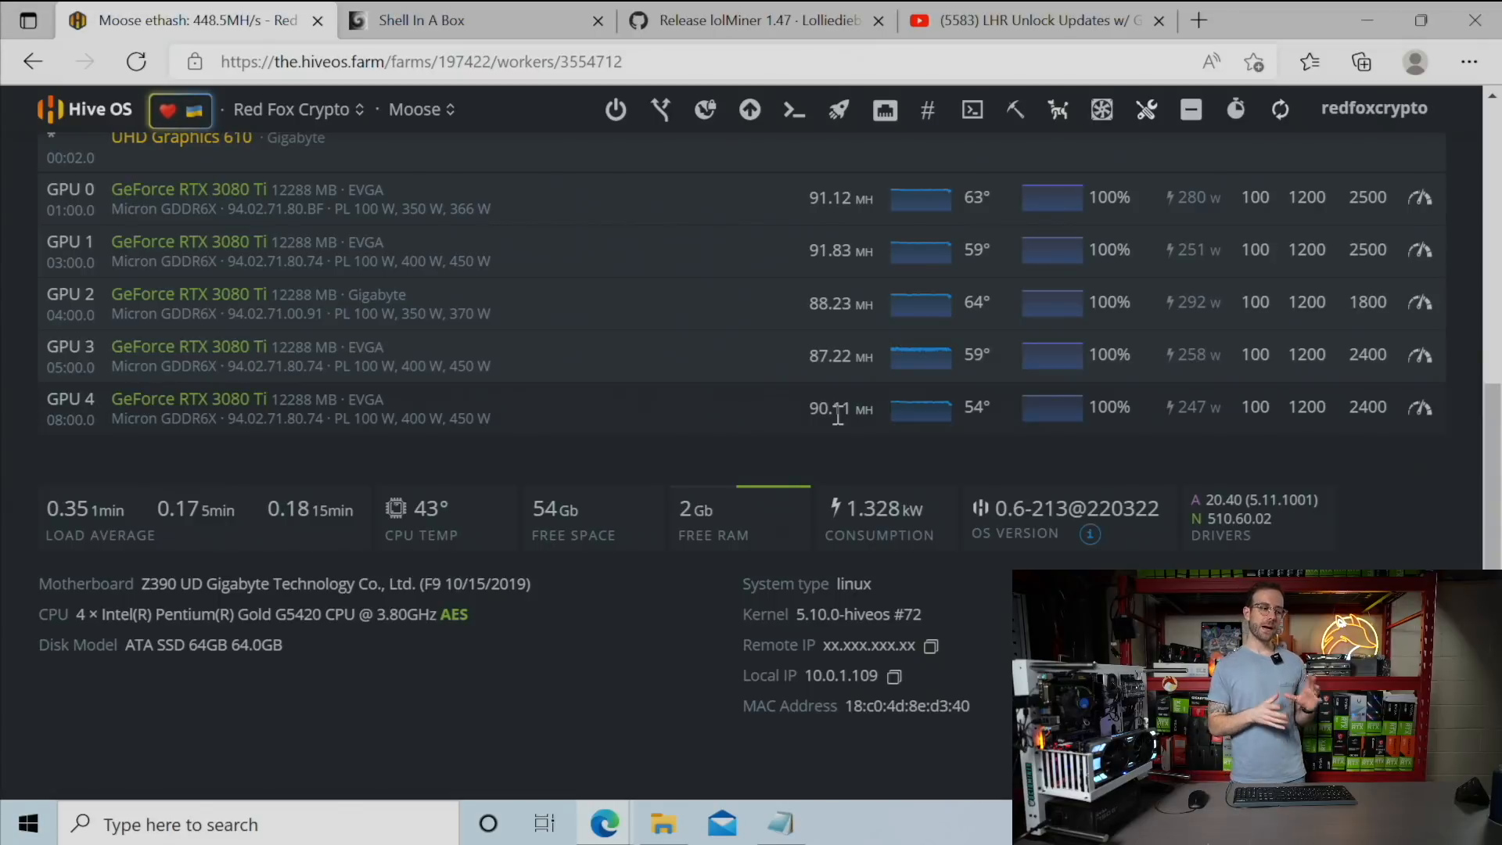
mouse_move(858, 444)
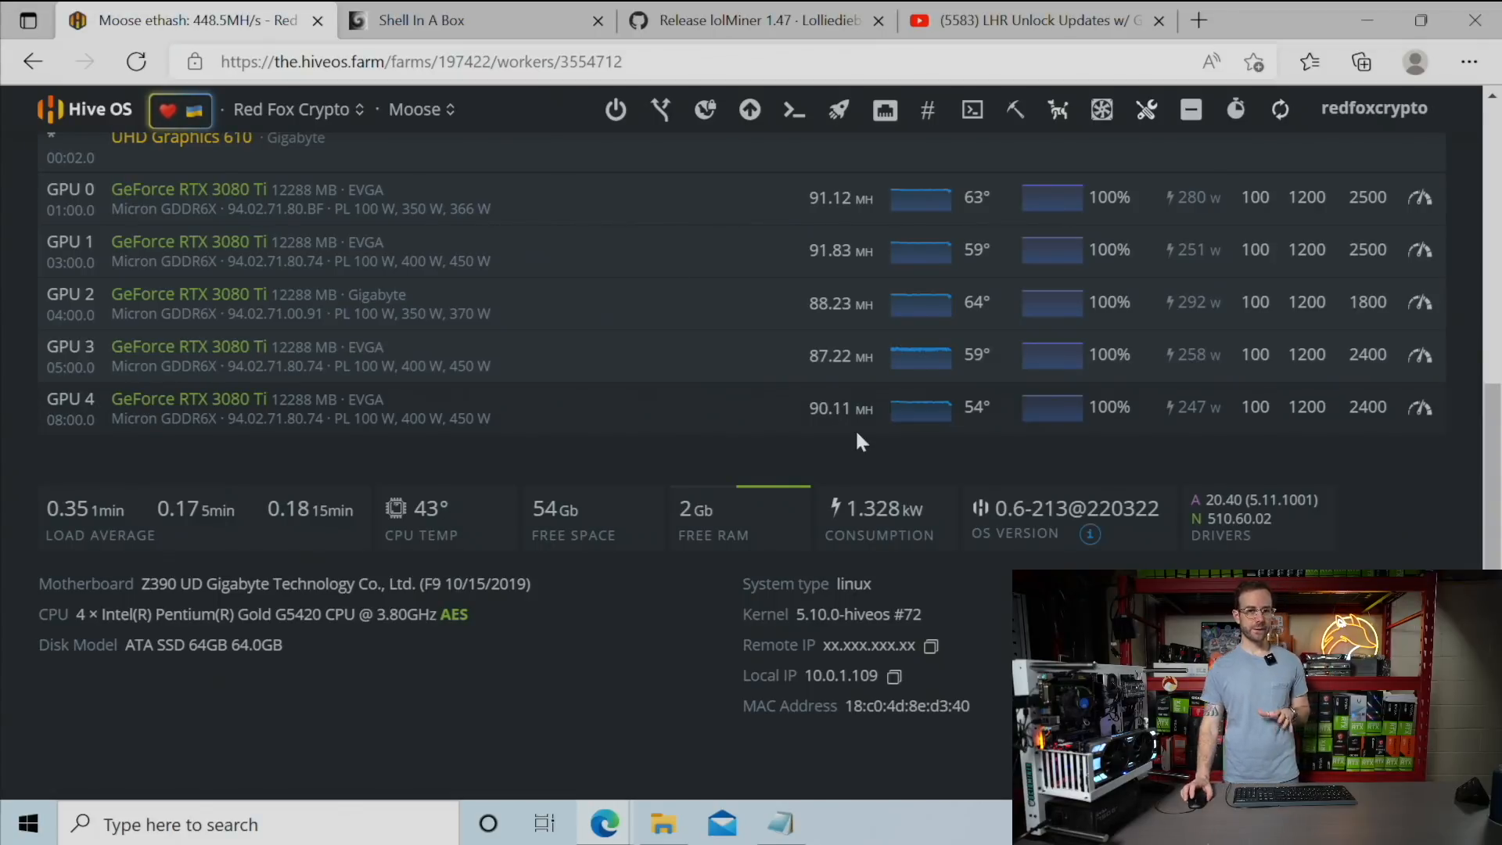
mouse_move(1212, 274)
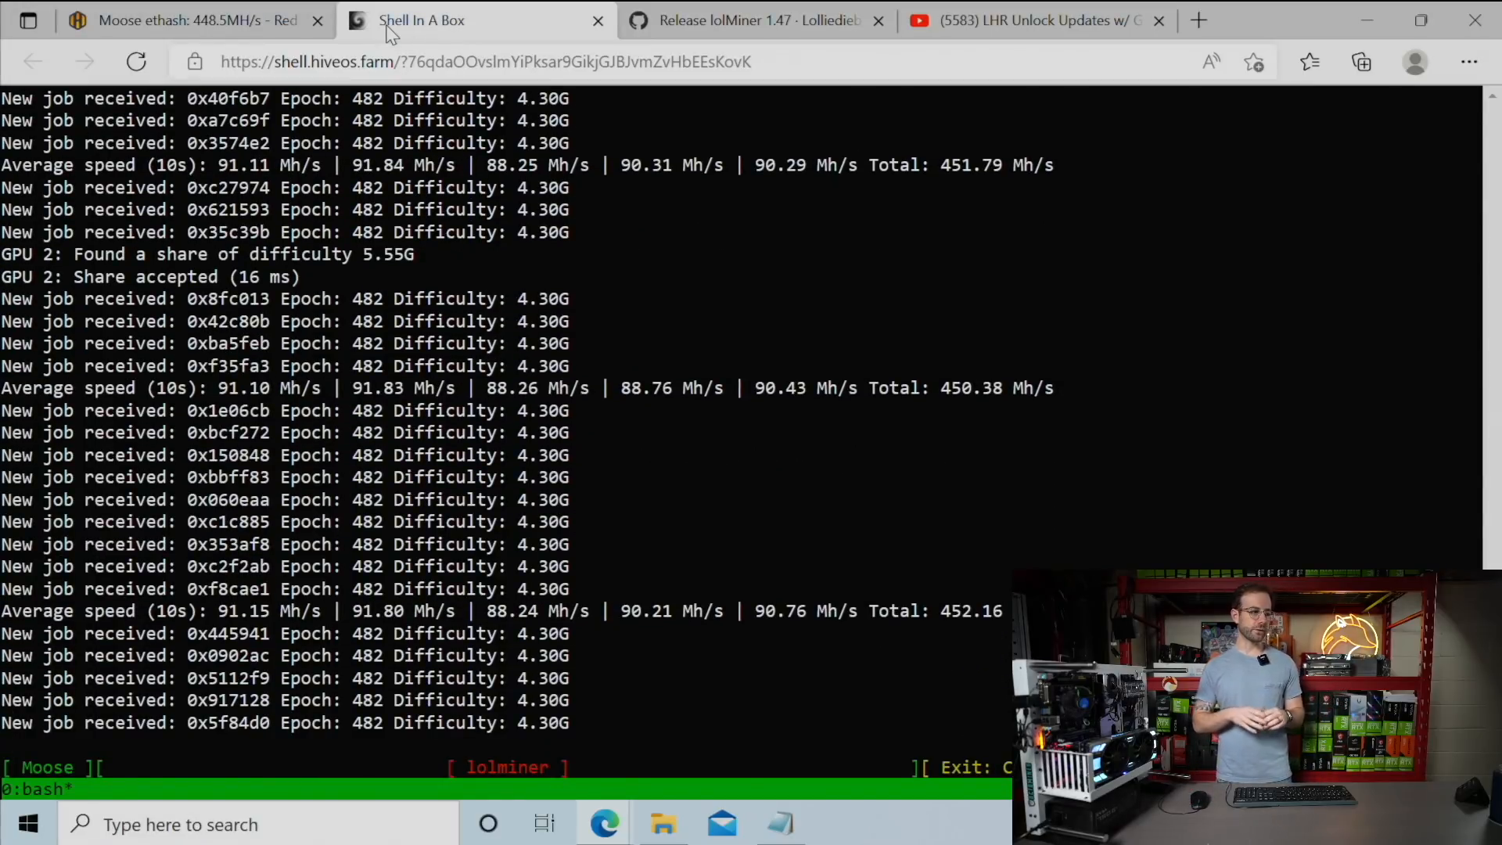
Step: Read lolMiner's summary table: five RTX 3080 Ti totalling 451.26 Mh/s at 1309.5 W
click(191, 20)
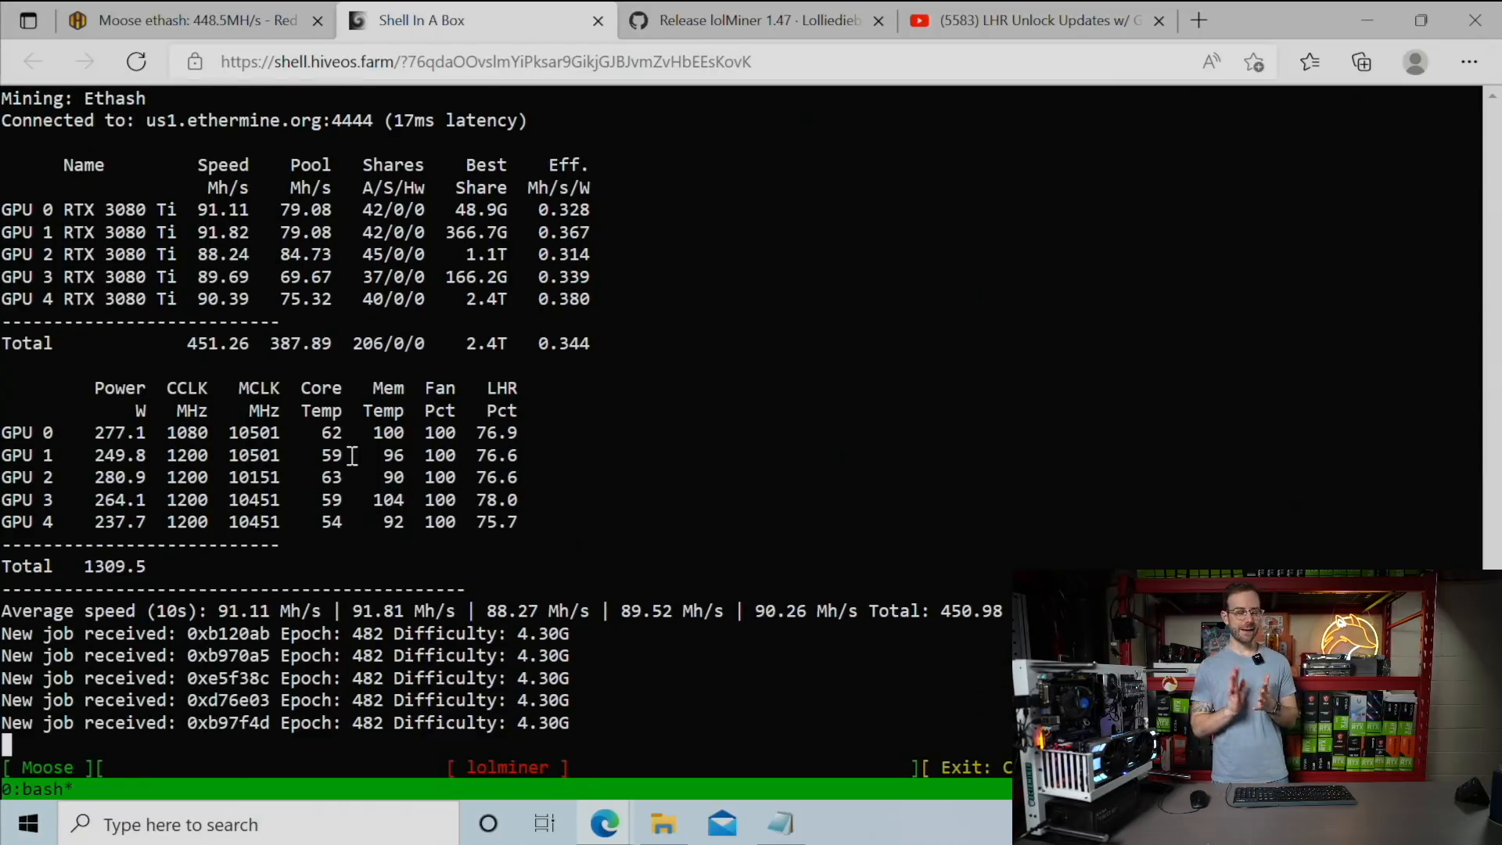
scroll(down, 3)
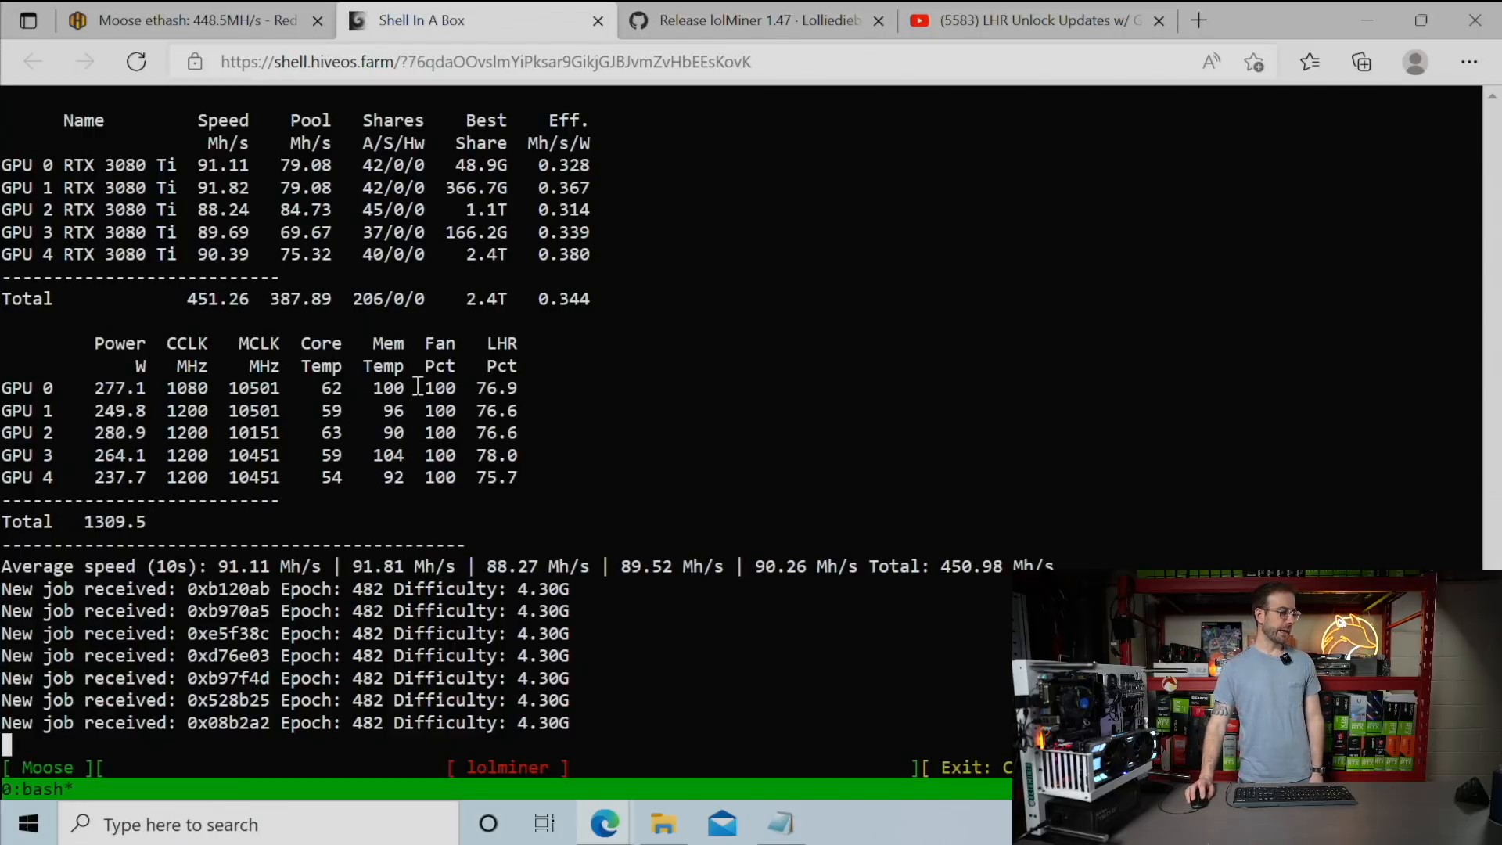